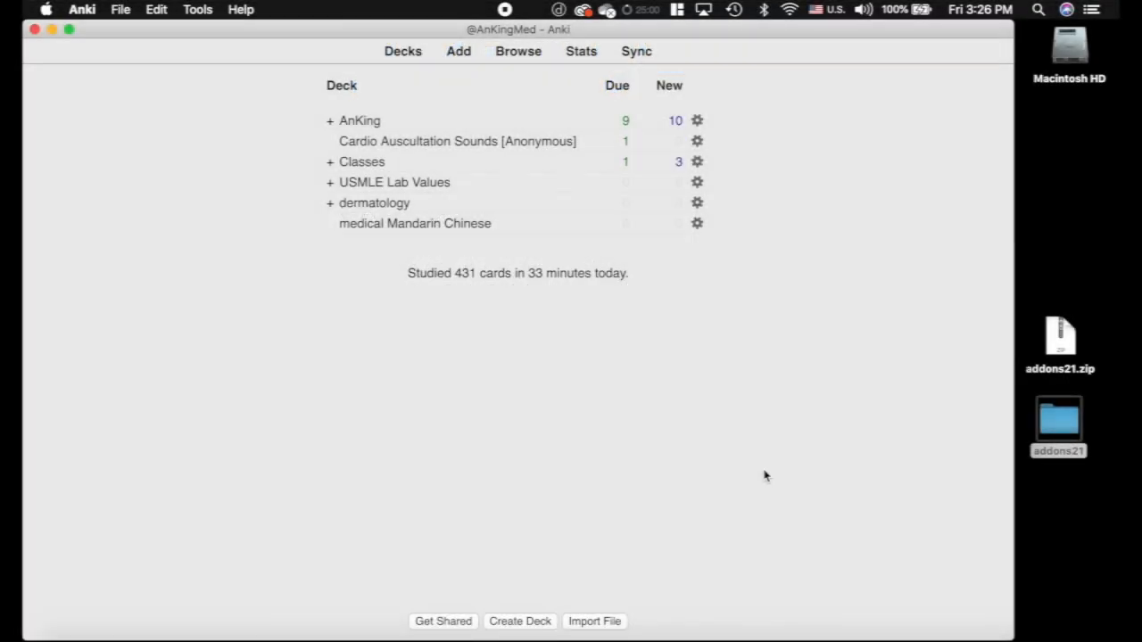
mouse_move(303, 259)
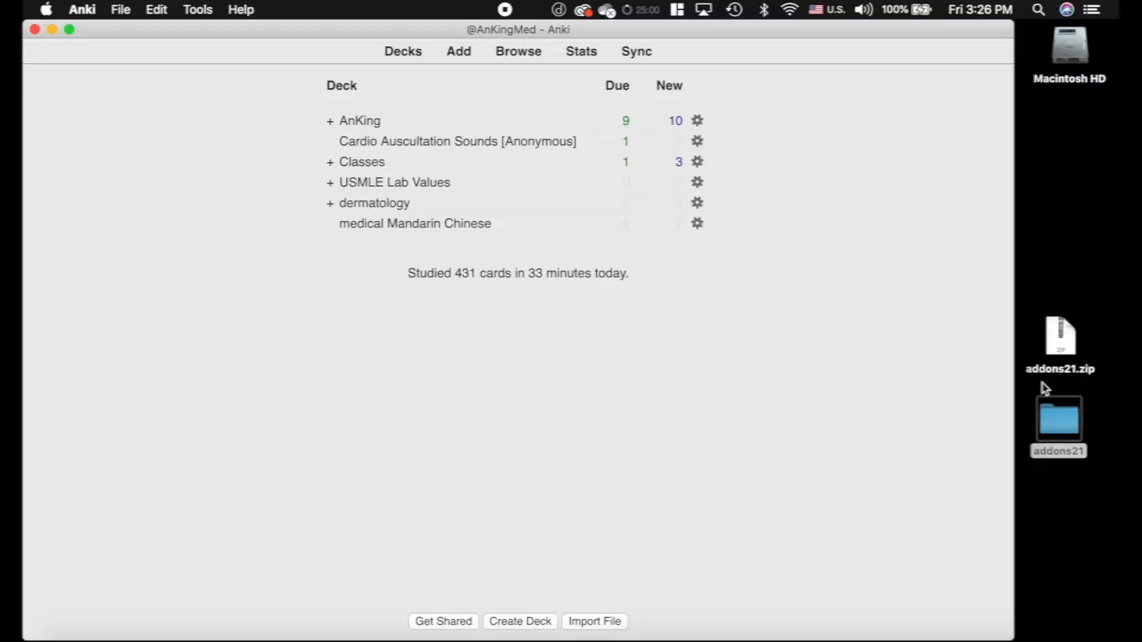
mouse_move(1060, 341)
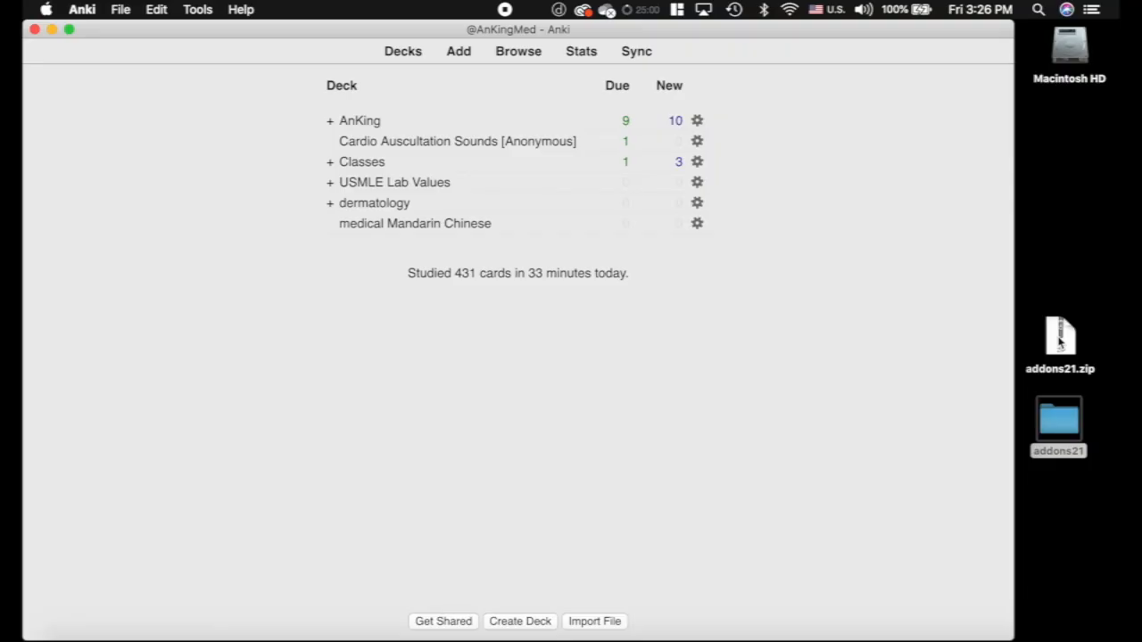
mouse_move(1079, 383)
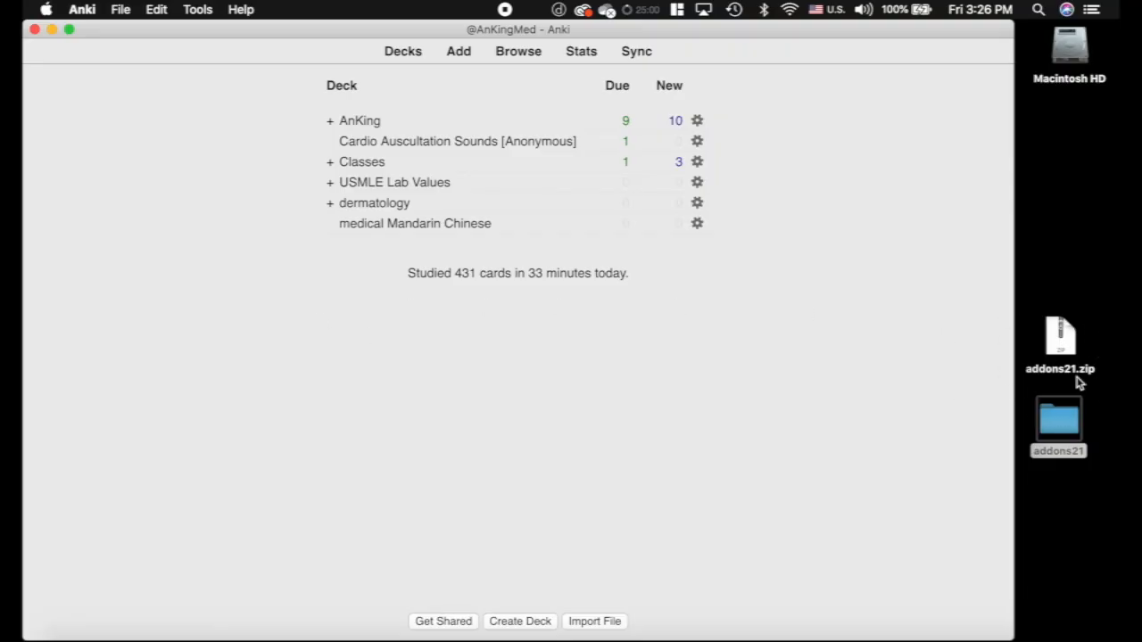
- Bring up Anki's add-on manager from the Tools menu, showing no add-ons installed
click(196, 11)
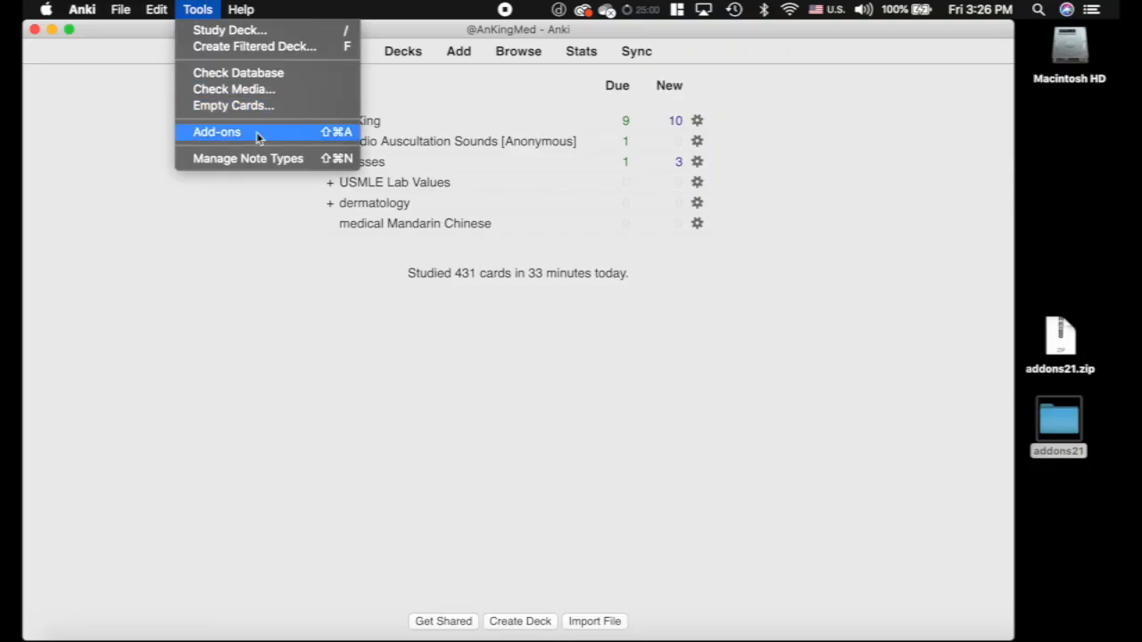
click(215, 132)
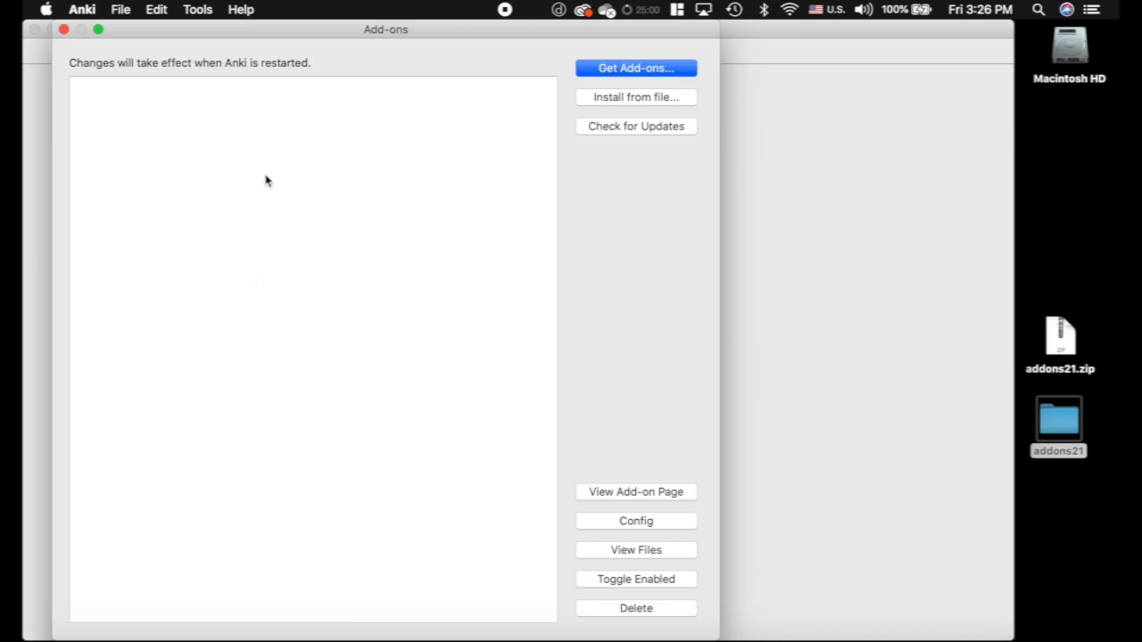
mouse_move(475, 287)
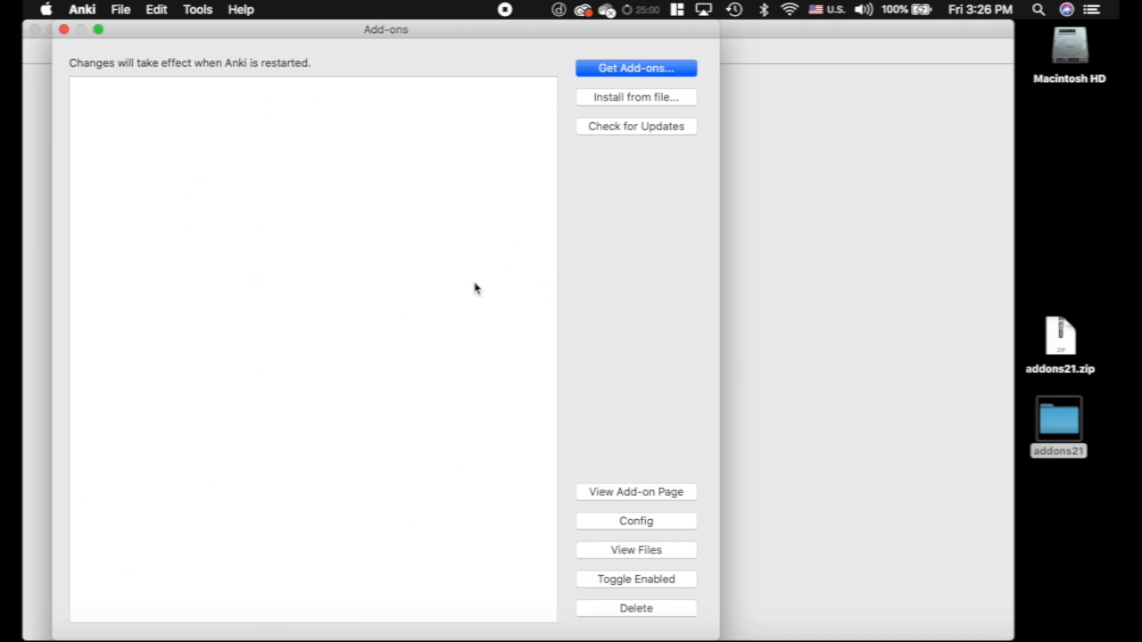
mouse_move(1056, 435)
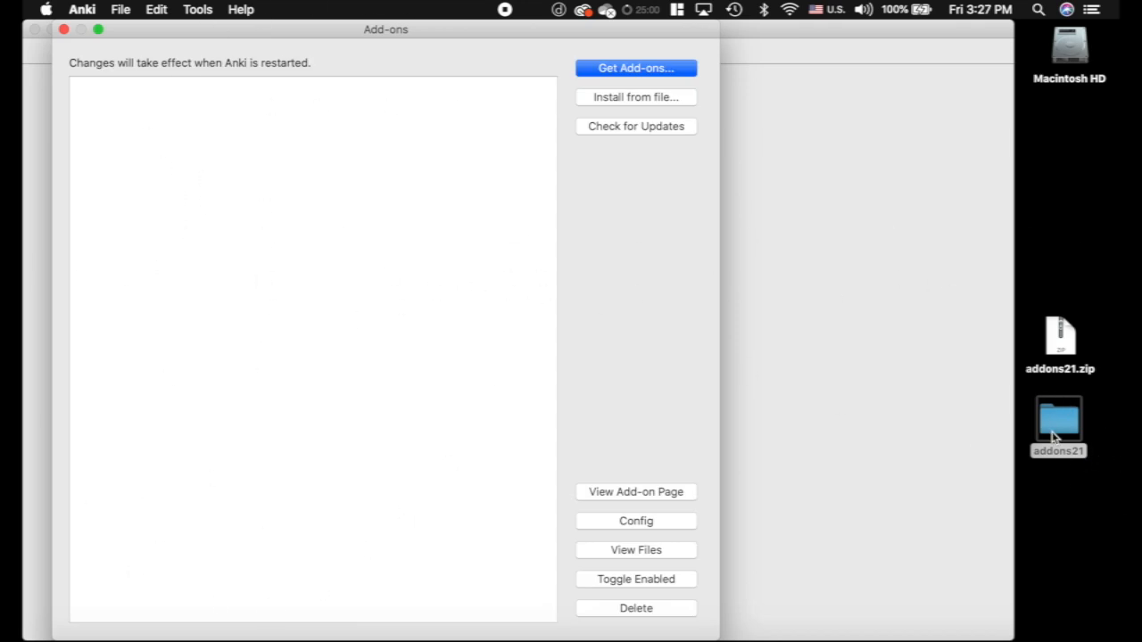
mouse_move(378, 444)
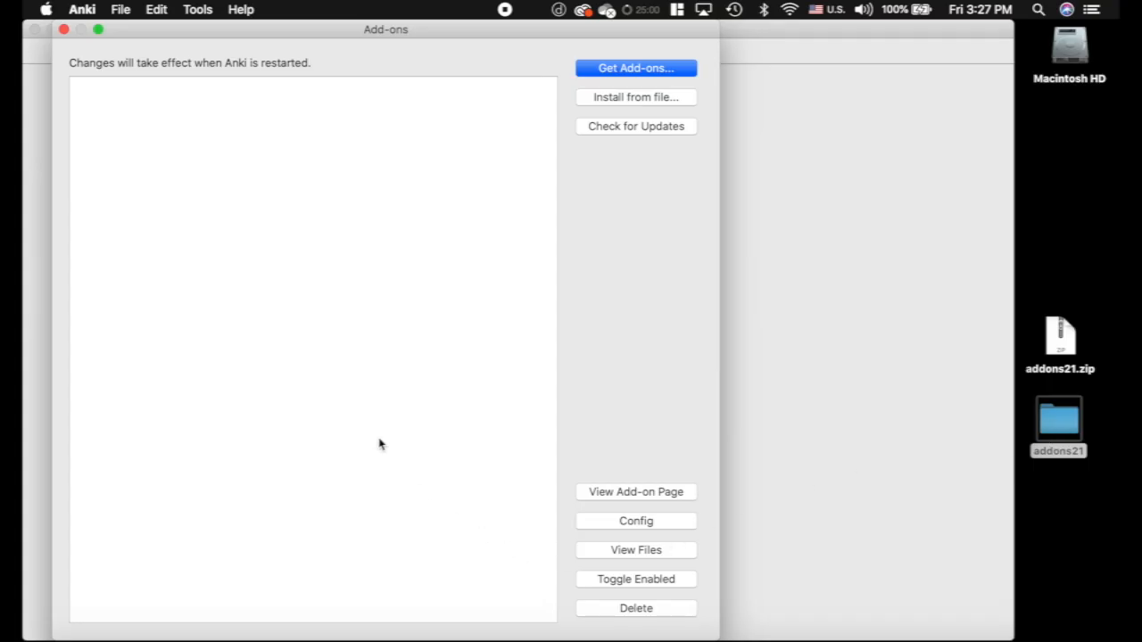
click(65, 29)
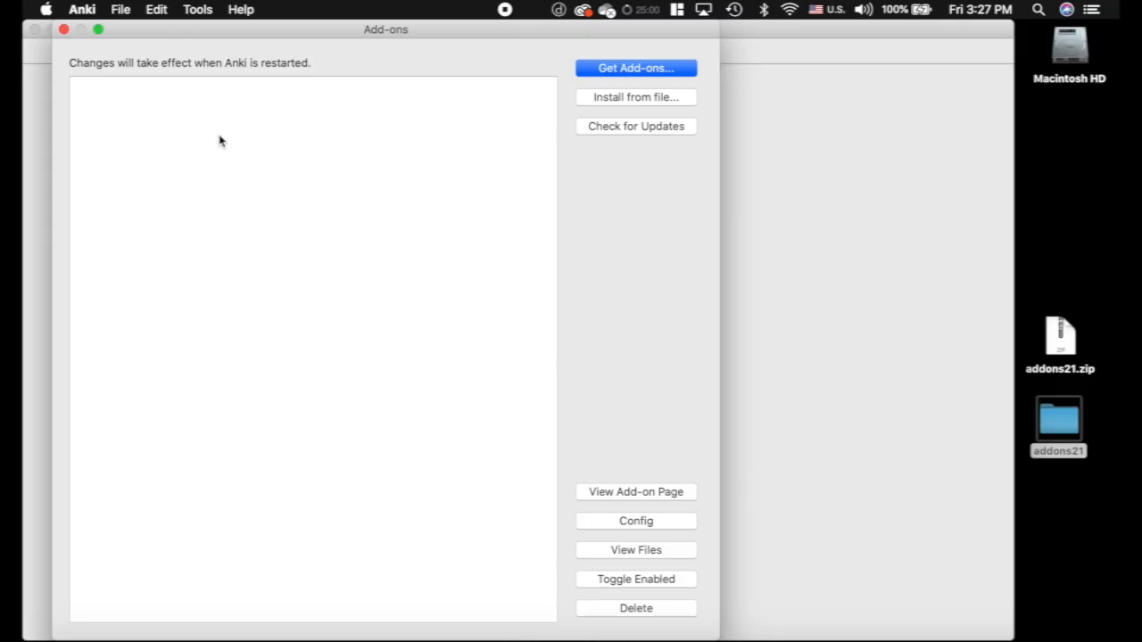
- View the empty addons21 folder in Finder and replace it with the desktop addons21 folder
click(636, 550)
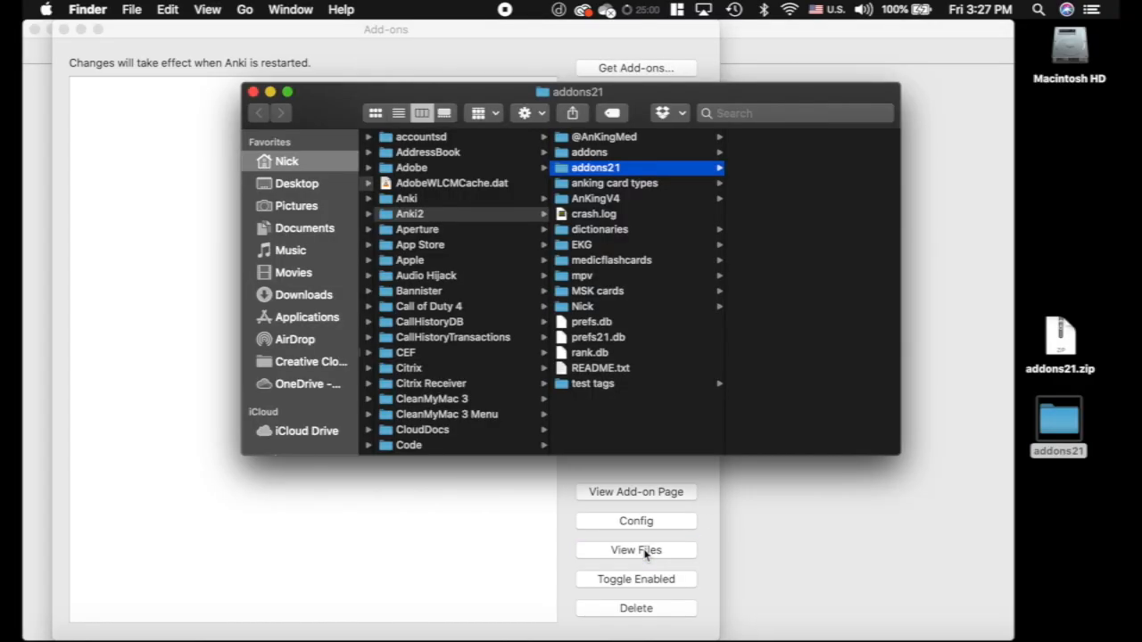
click(397, 114)
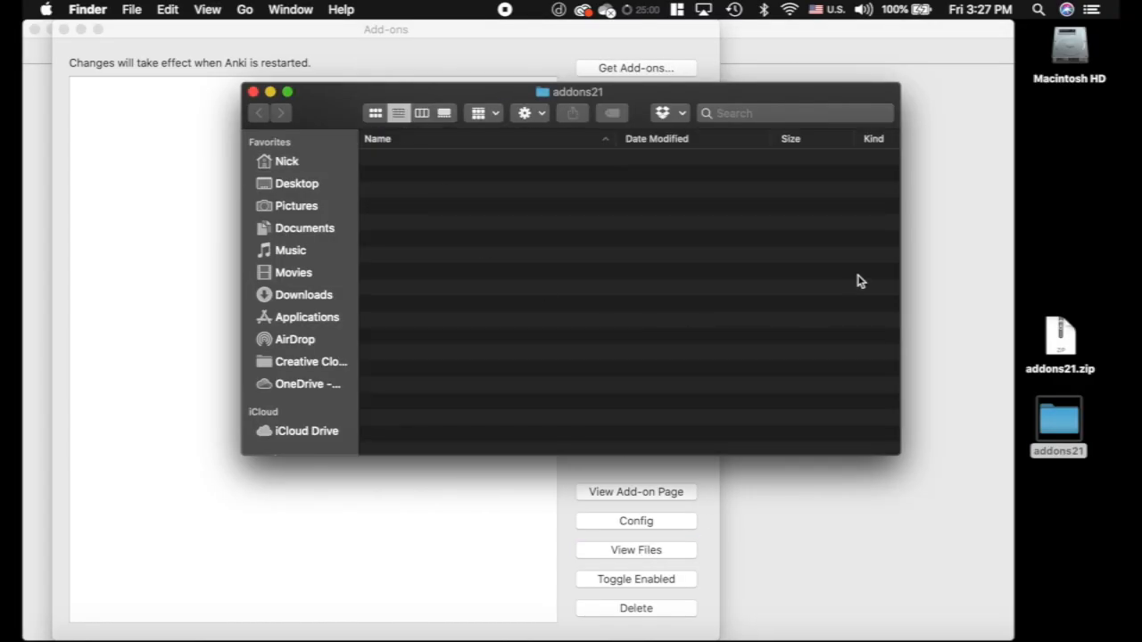
mouse_move(400, 153)
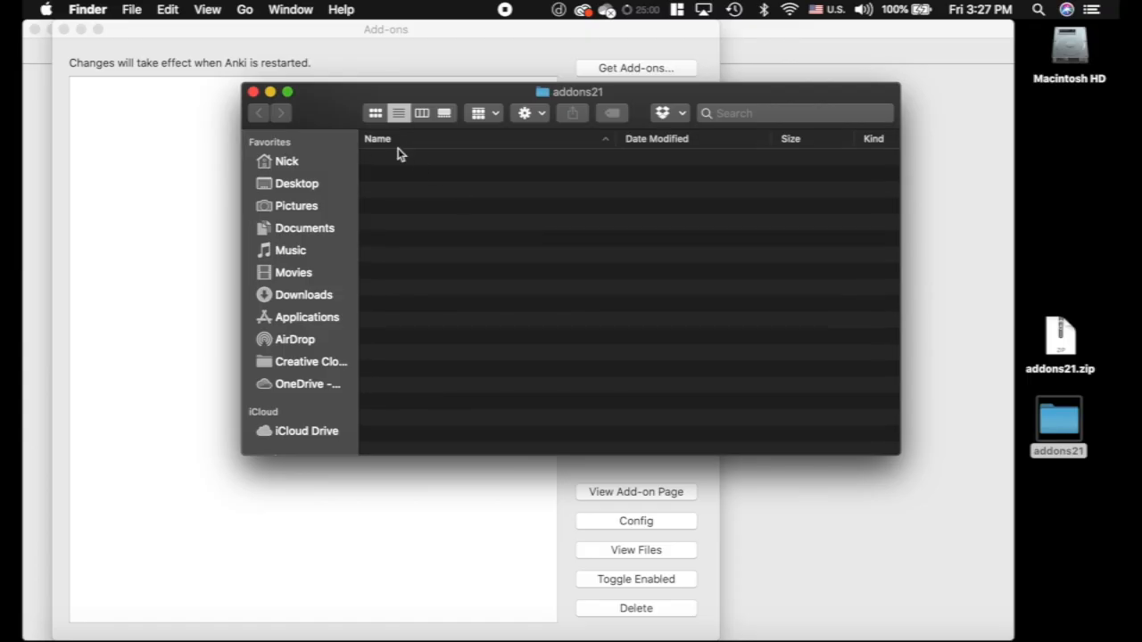
click(421, 114)
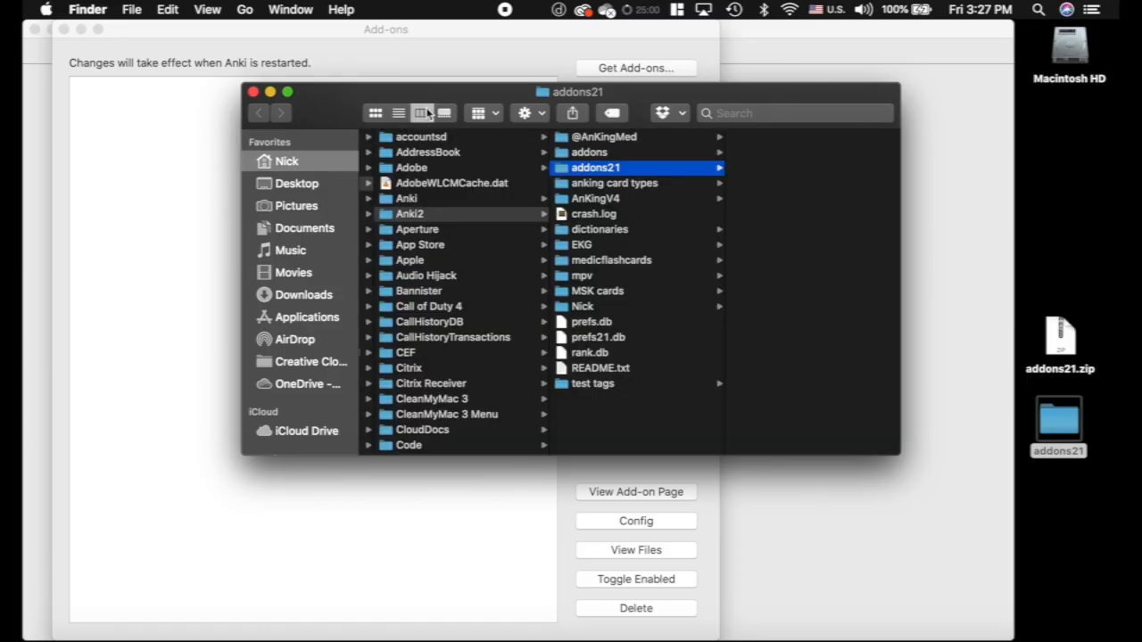
mouse_move(450, 129)
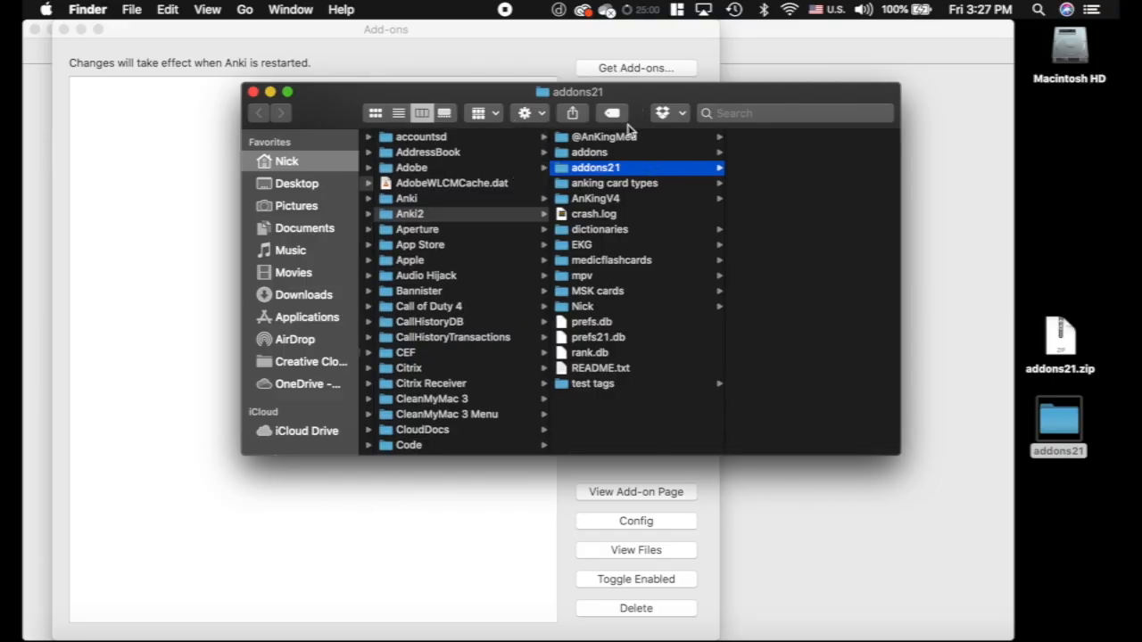
mouse_move(635, 139)
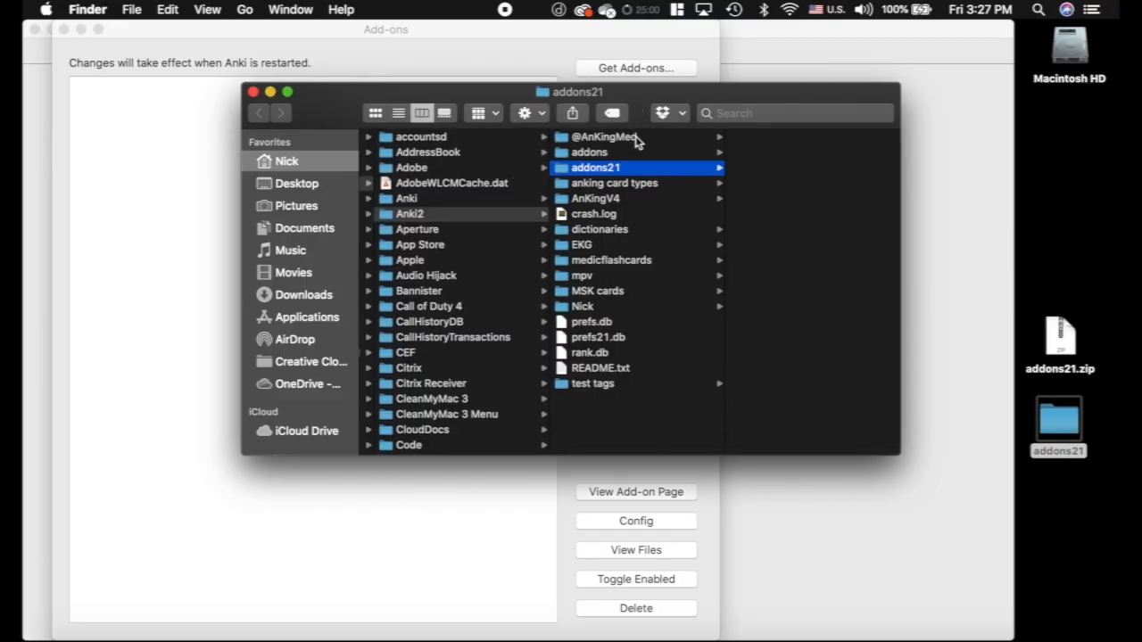
mouse_move(596, 148)
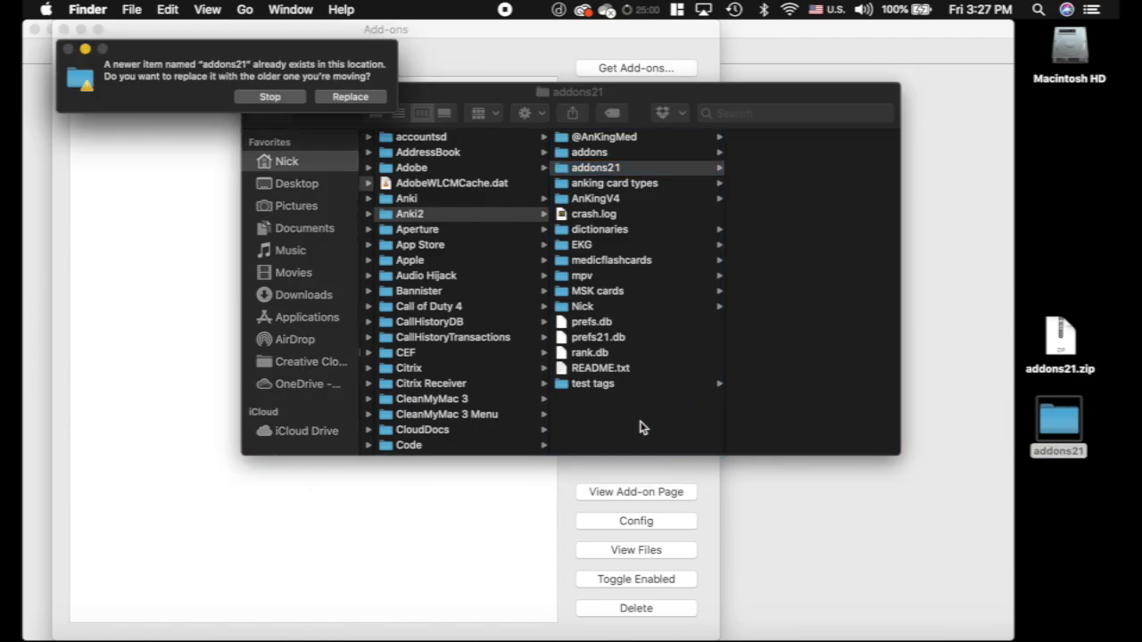
click(349, 96)
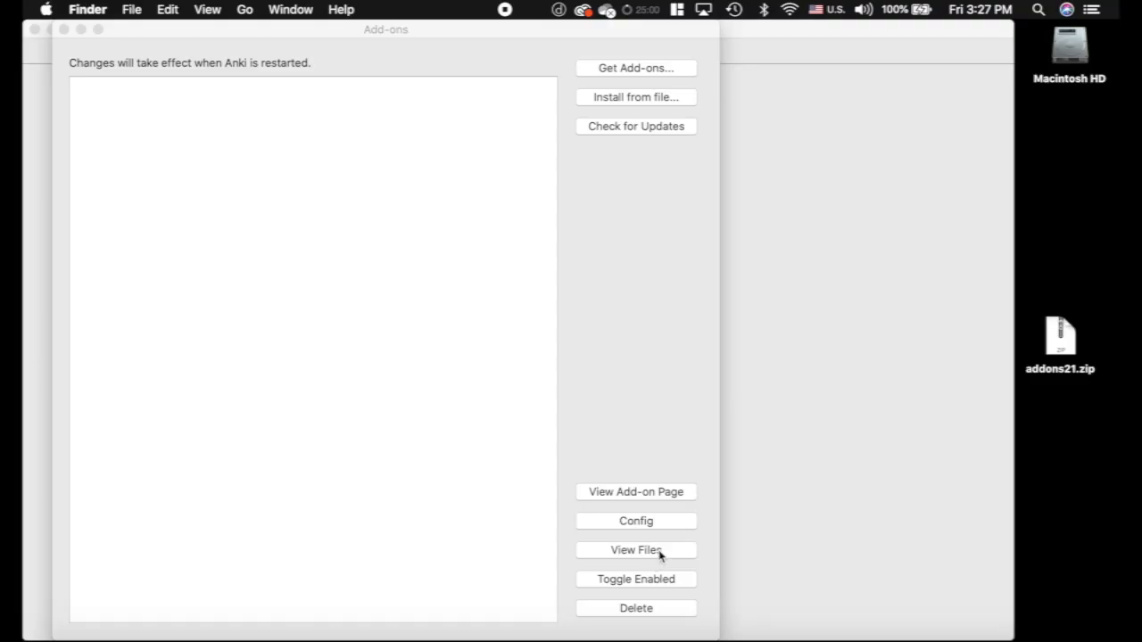
- Reopen addons21 in Finder and select all its add-on folders, confirming 47 items
click(635, 549)
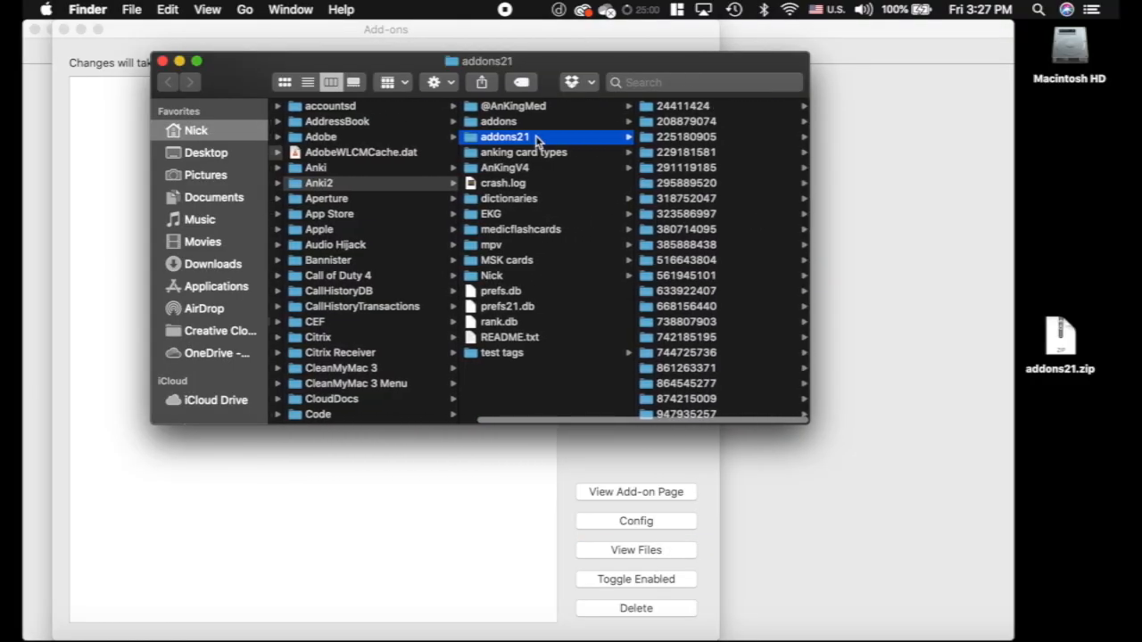
click(721, 121)
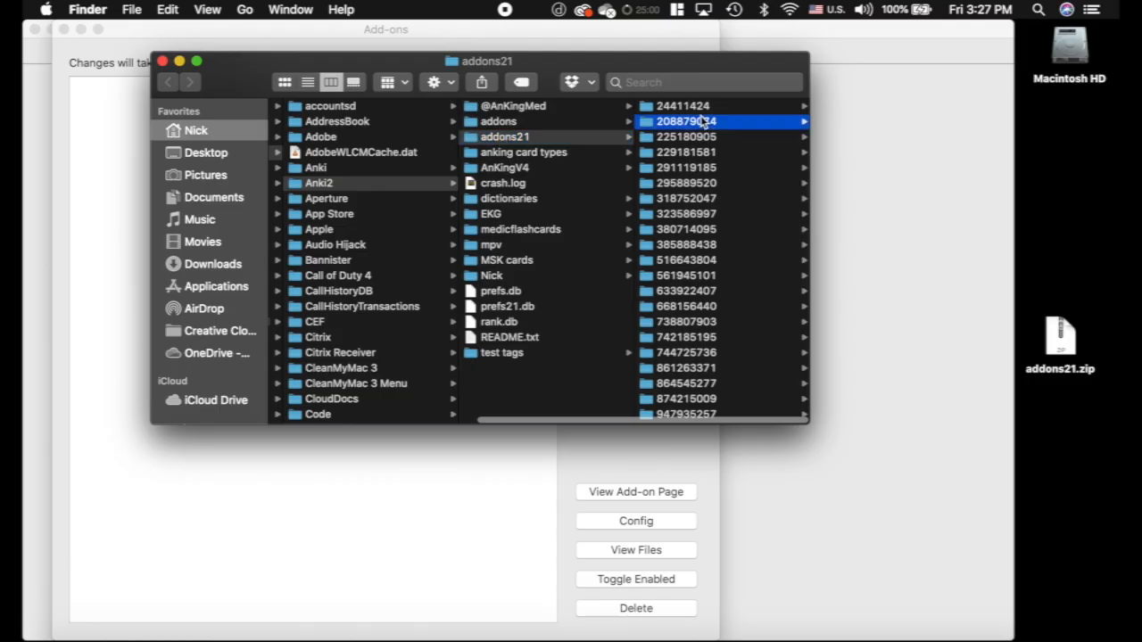
click(687, 122)
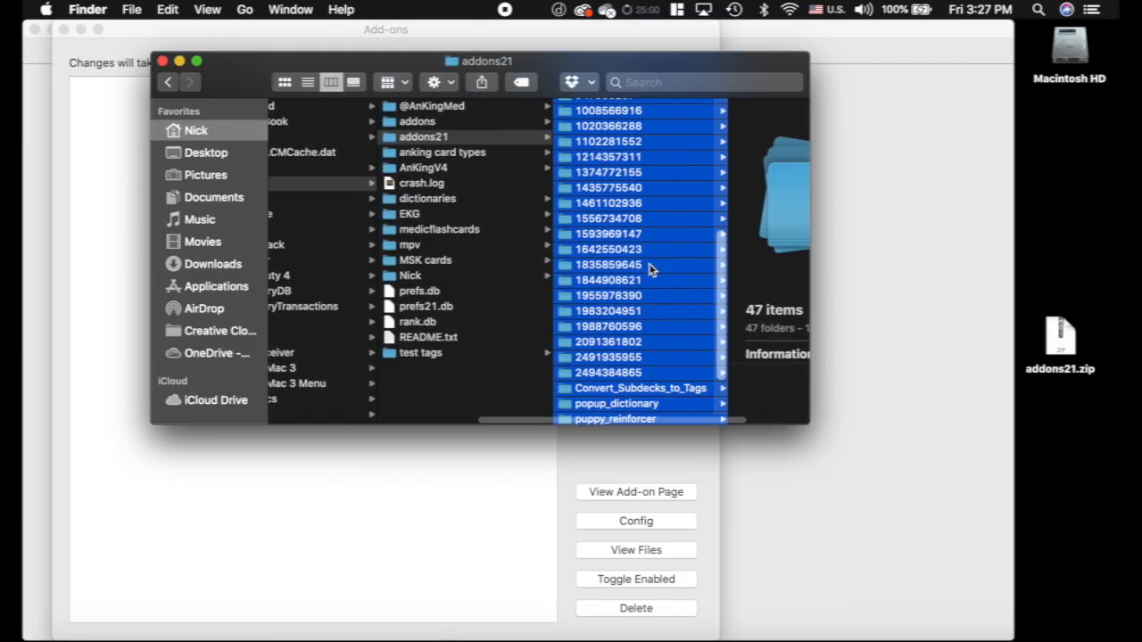
scroll(down, 3)
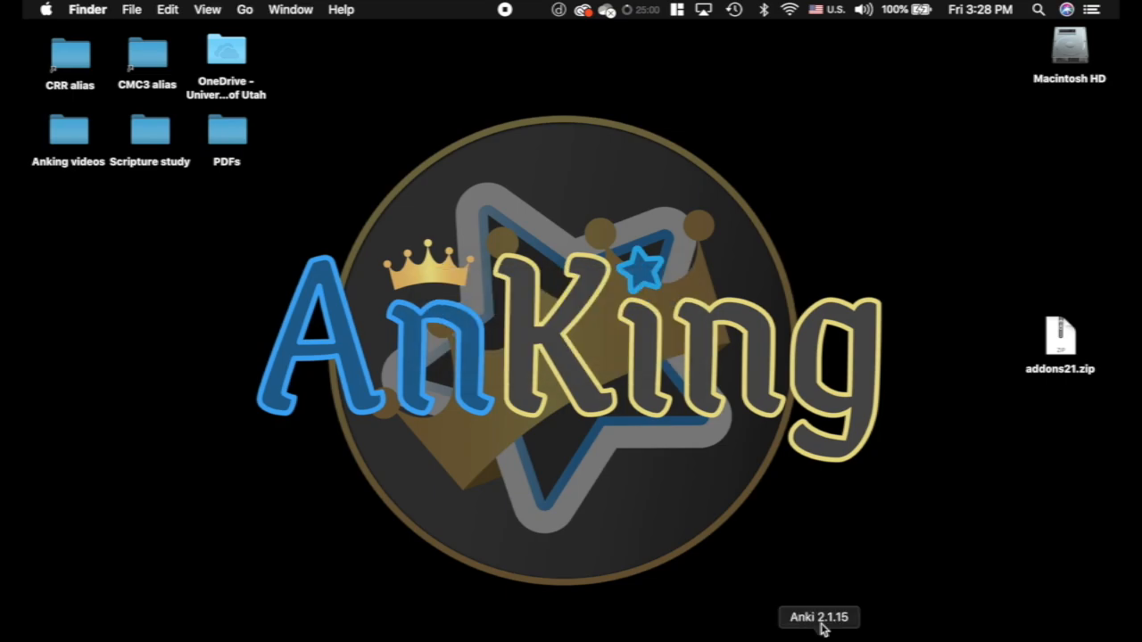
mouse_move(870, 528)
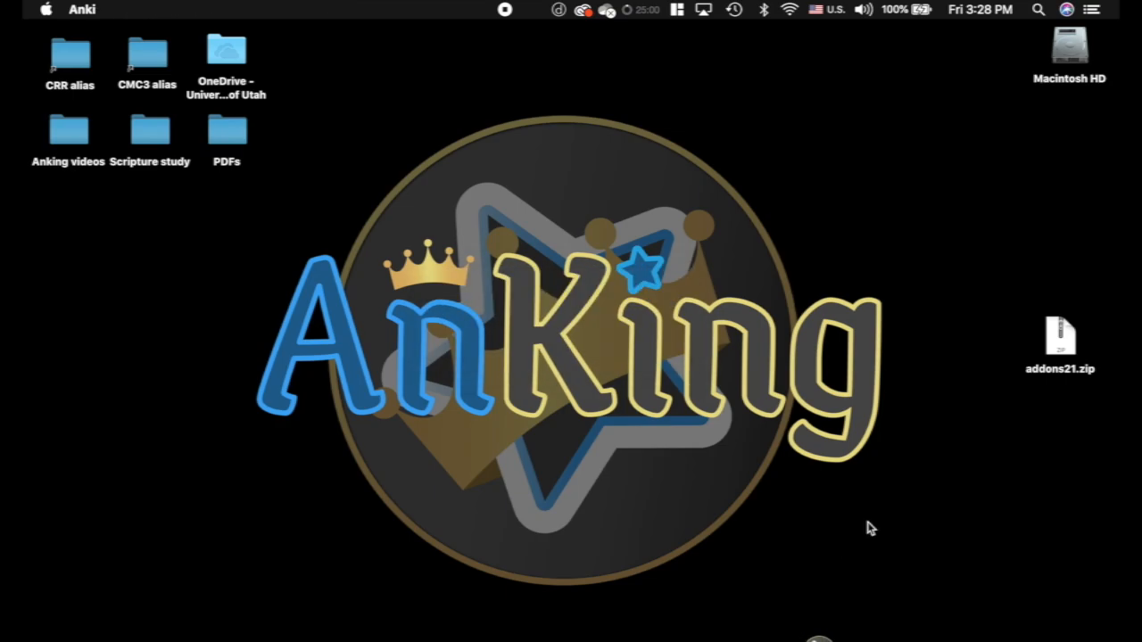
click(684, 202)
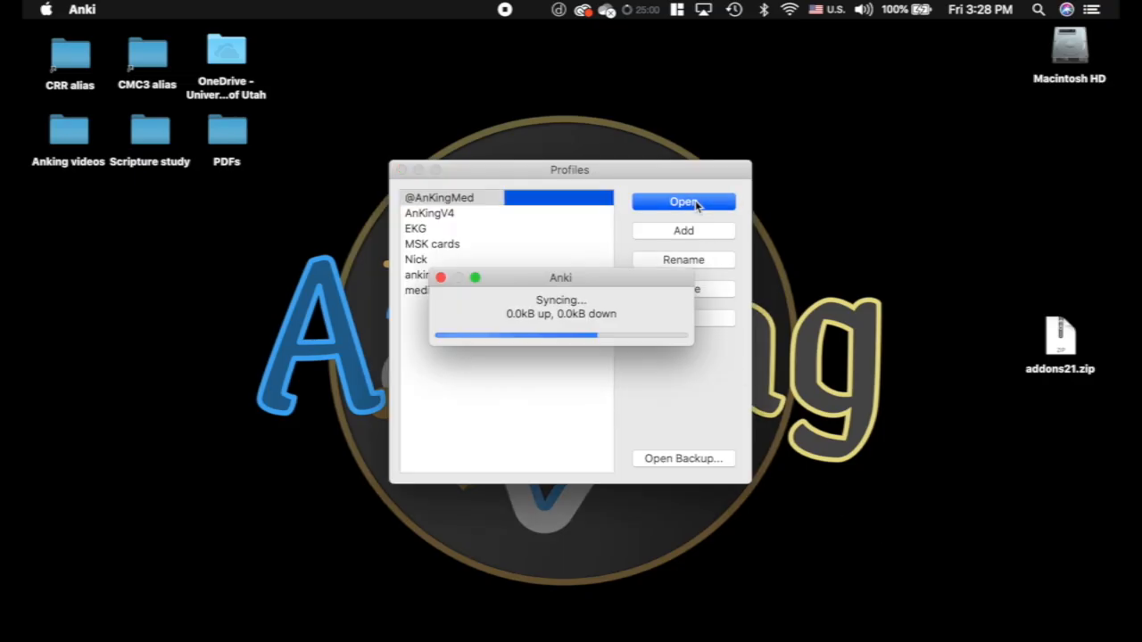
click(681, 201)
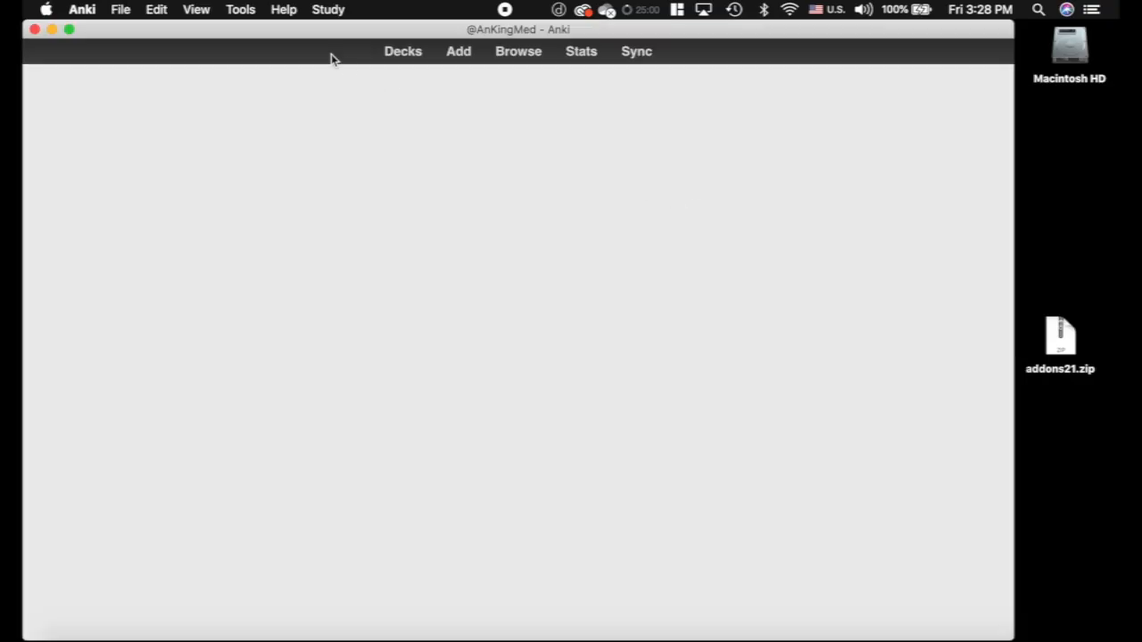
click(403, 50)
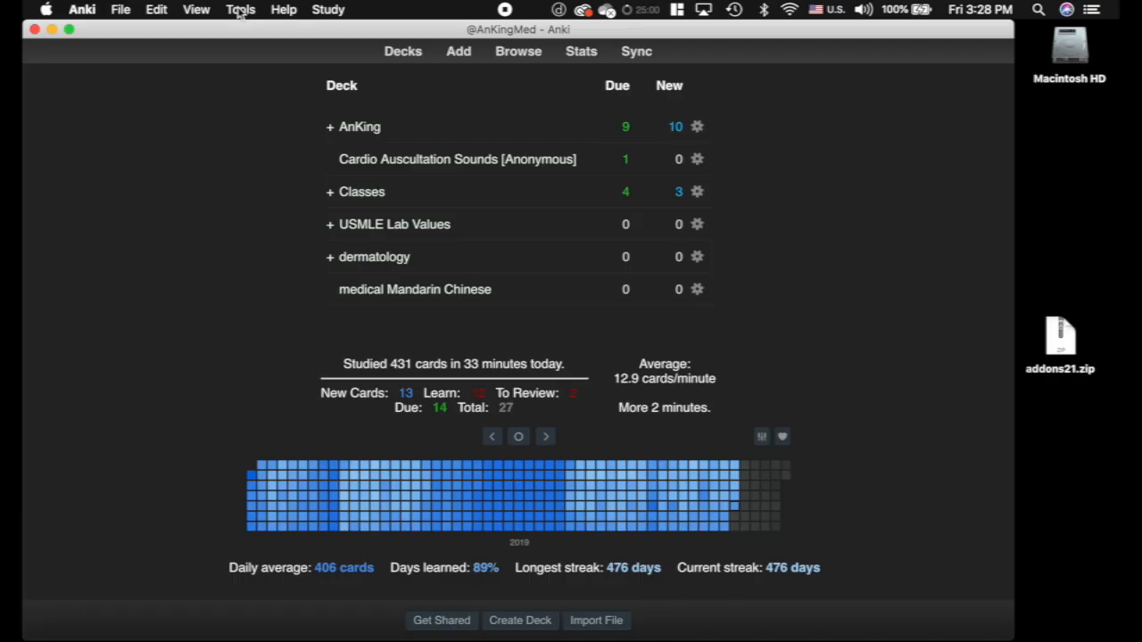
mouse_move(300, 139)
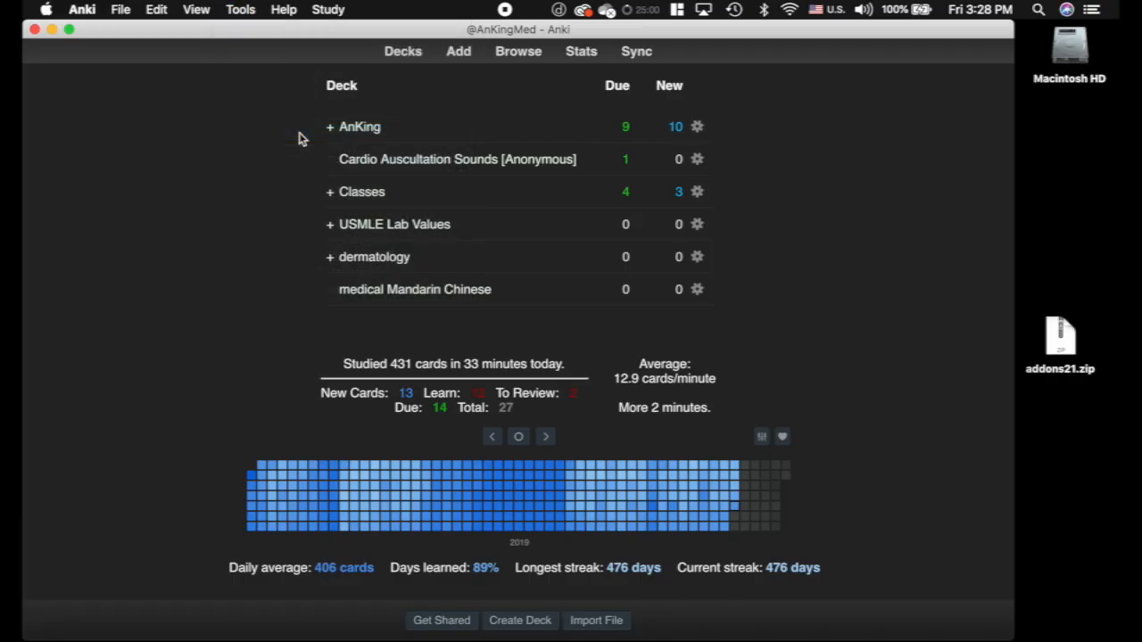
- Review the now-populated installed add-ons list, scrolling through it, then close it
click(239, 9)
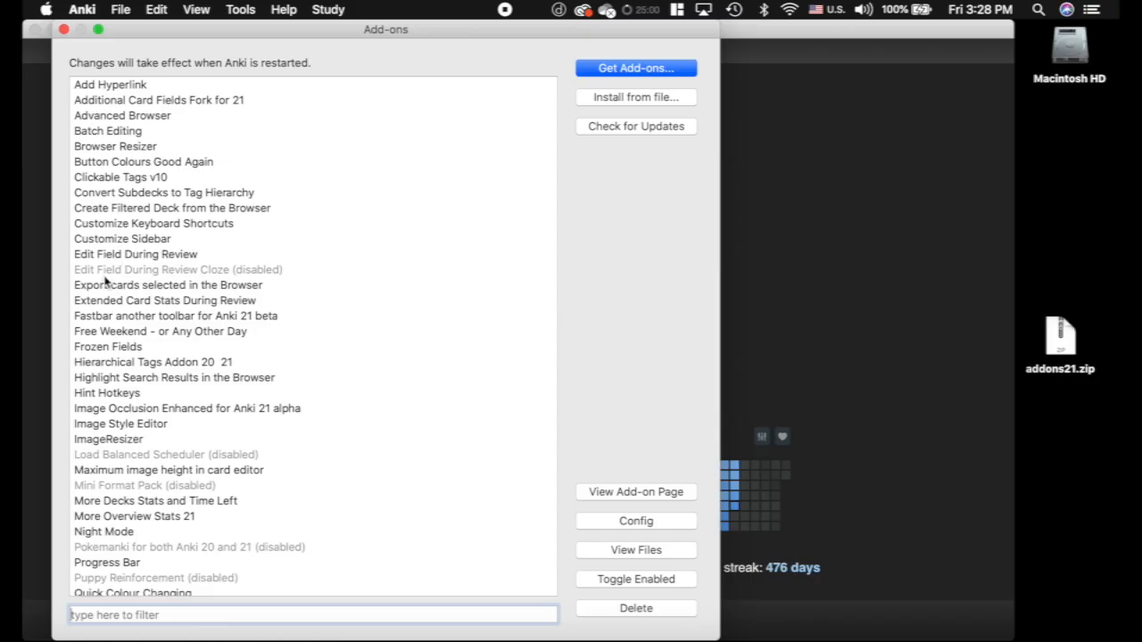
mouse_move(118, 257)
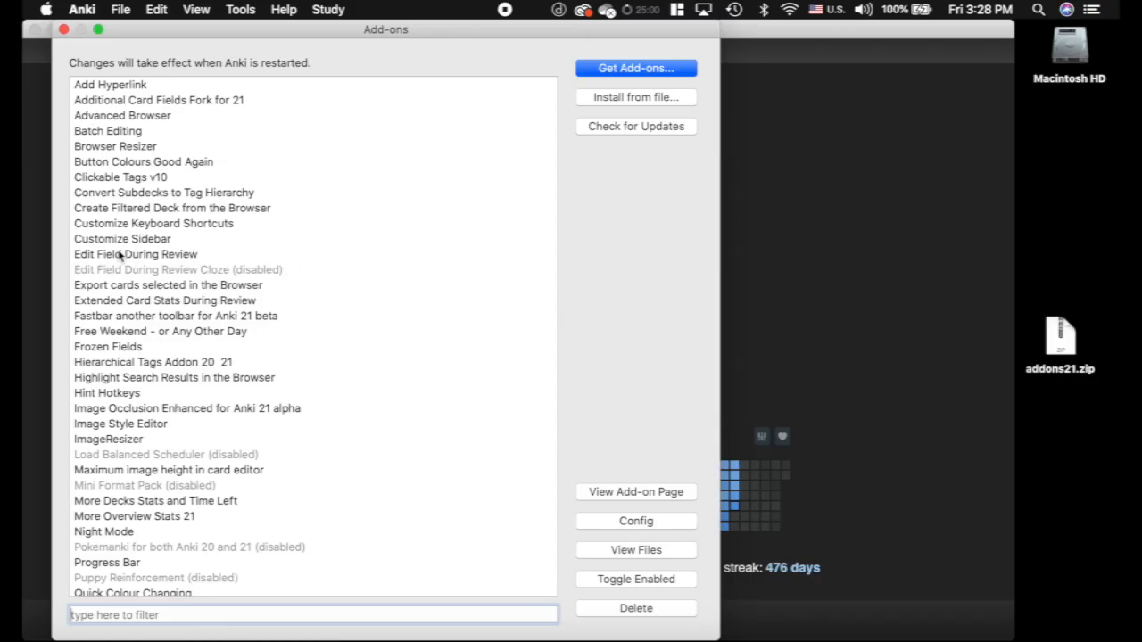
mouse_move(204, 278)
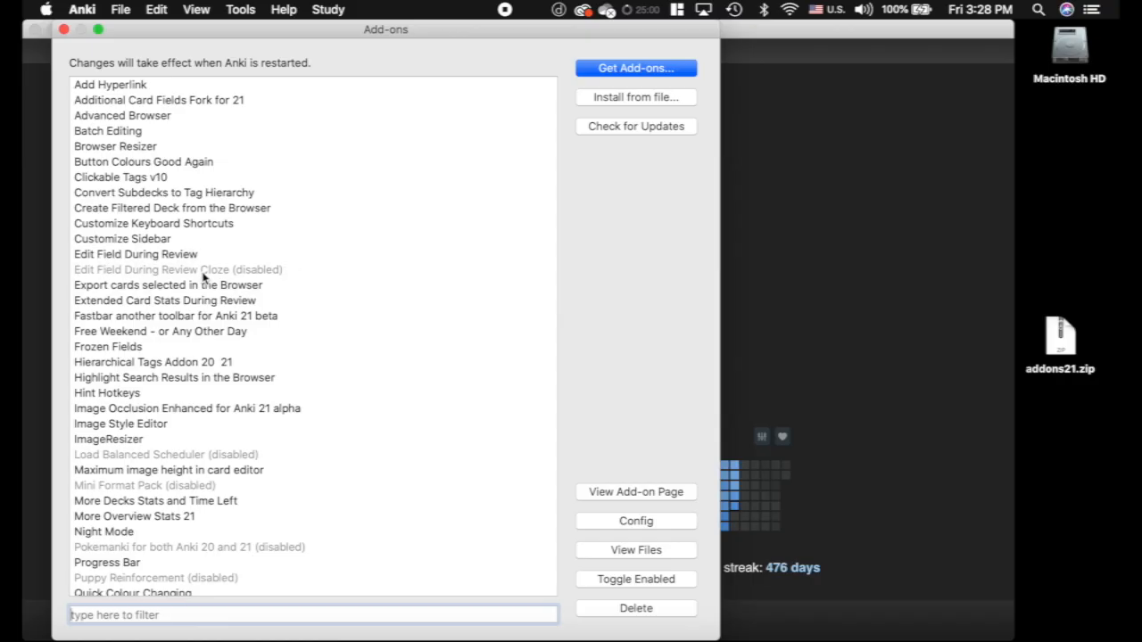
scroll(down, 3)
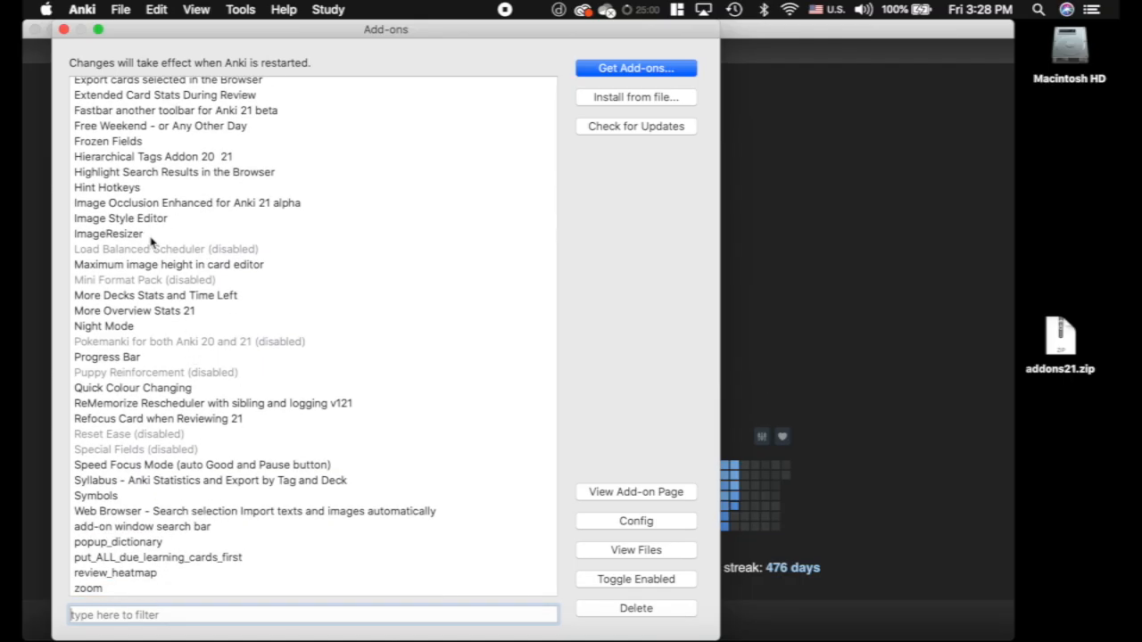
mouse_move(257, 339)
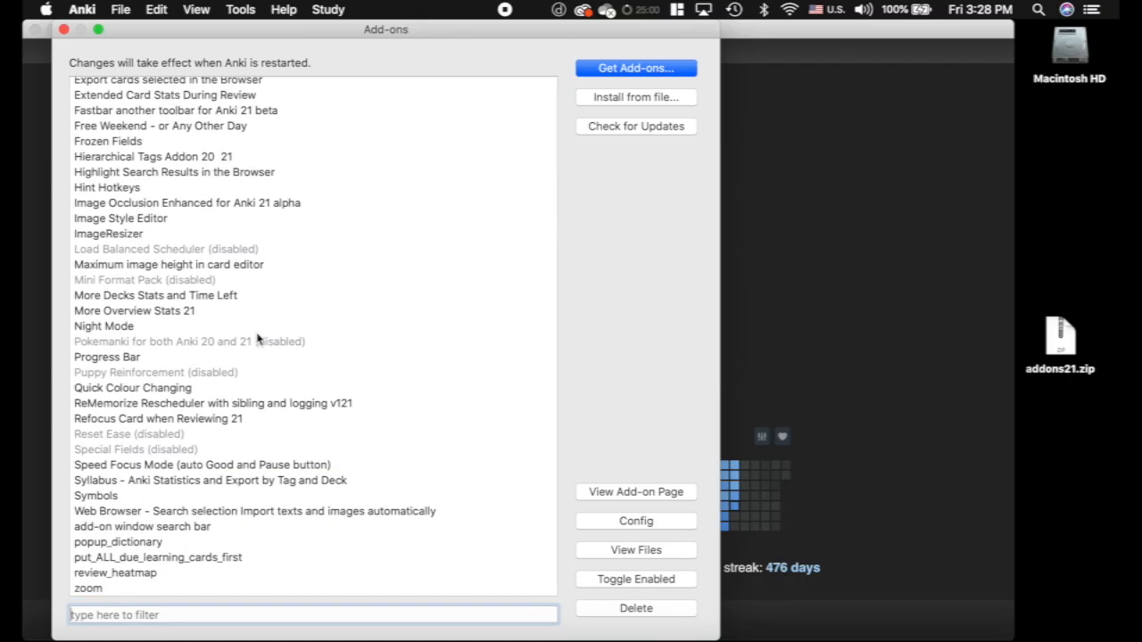
scroll(up, 3)
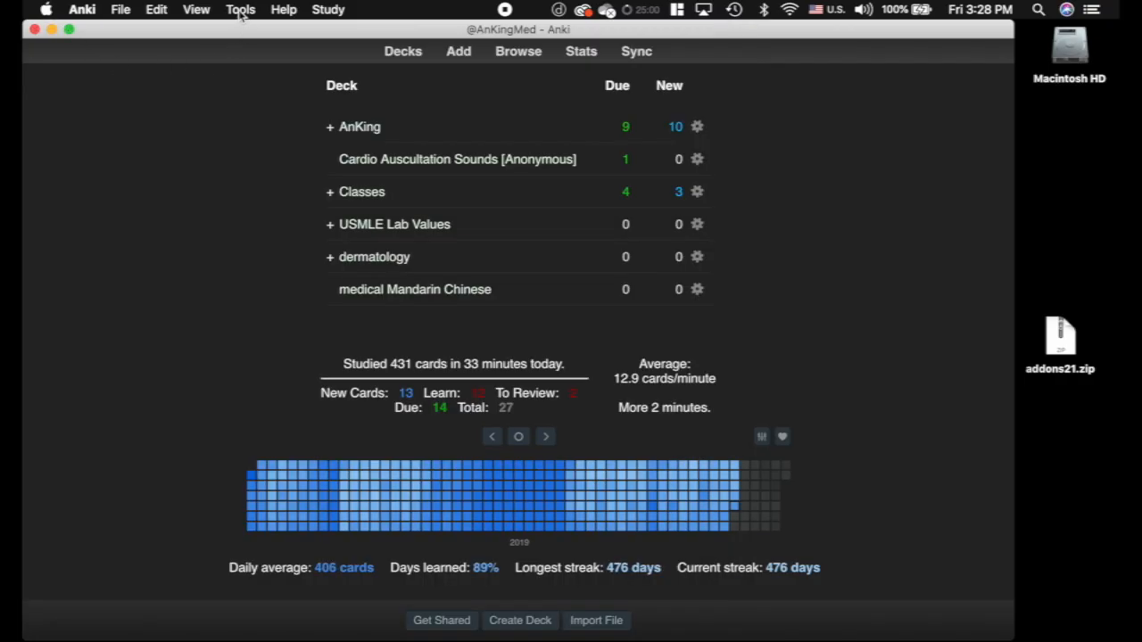
- Bring up Night Mode's 'Choose what to style' checklist from the View menu
click(197, 11)
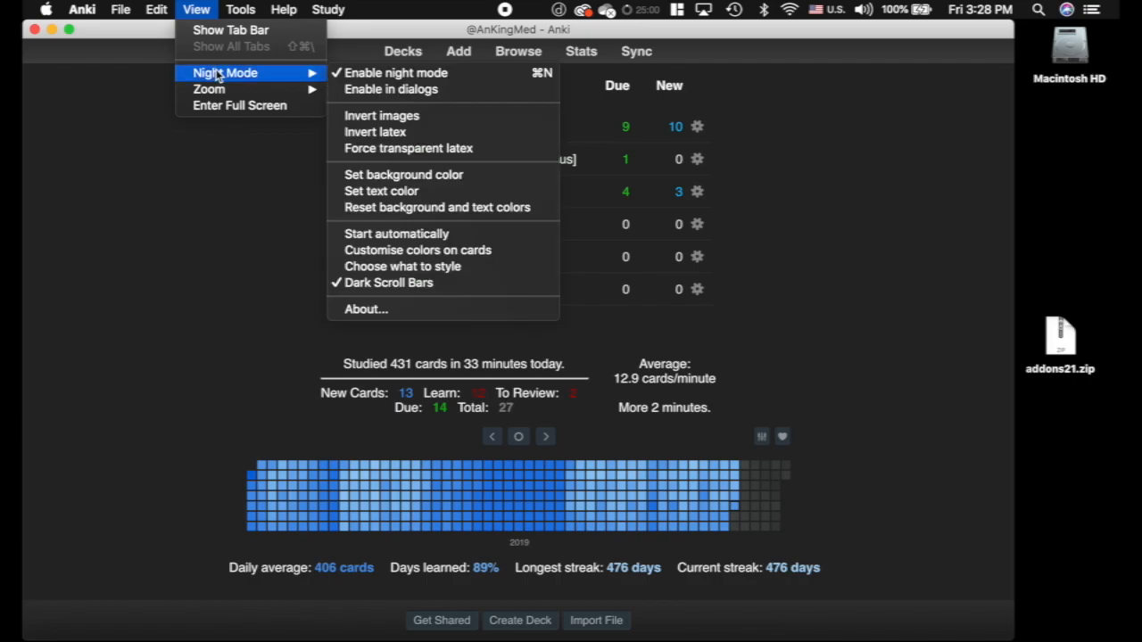
mouse_move(391, 89)
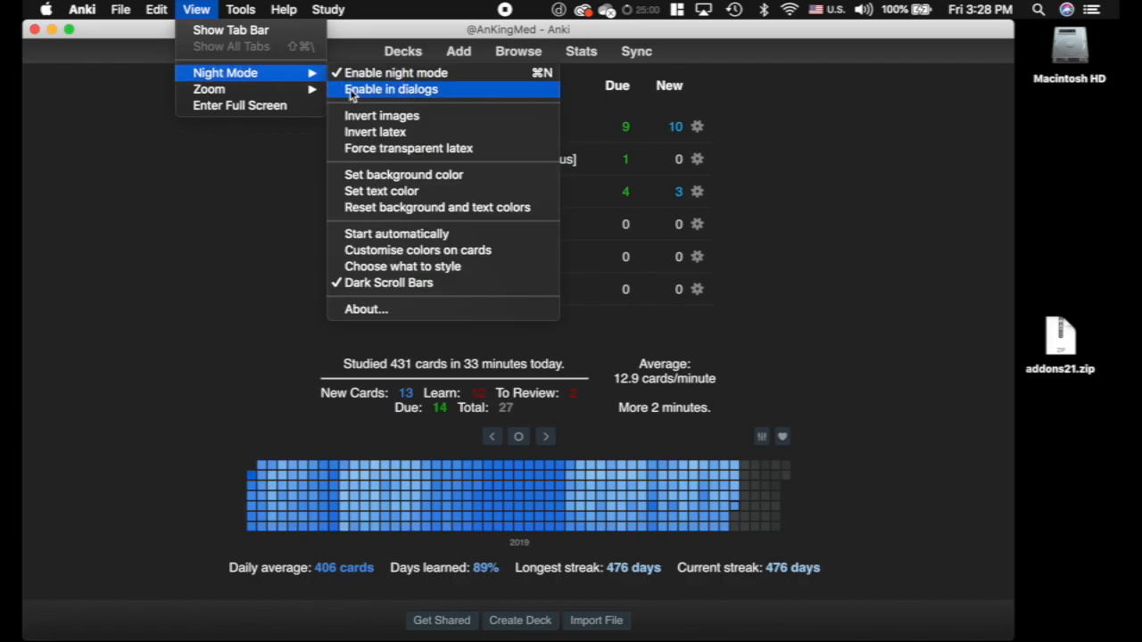
mouse_move(457, 92)
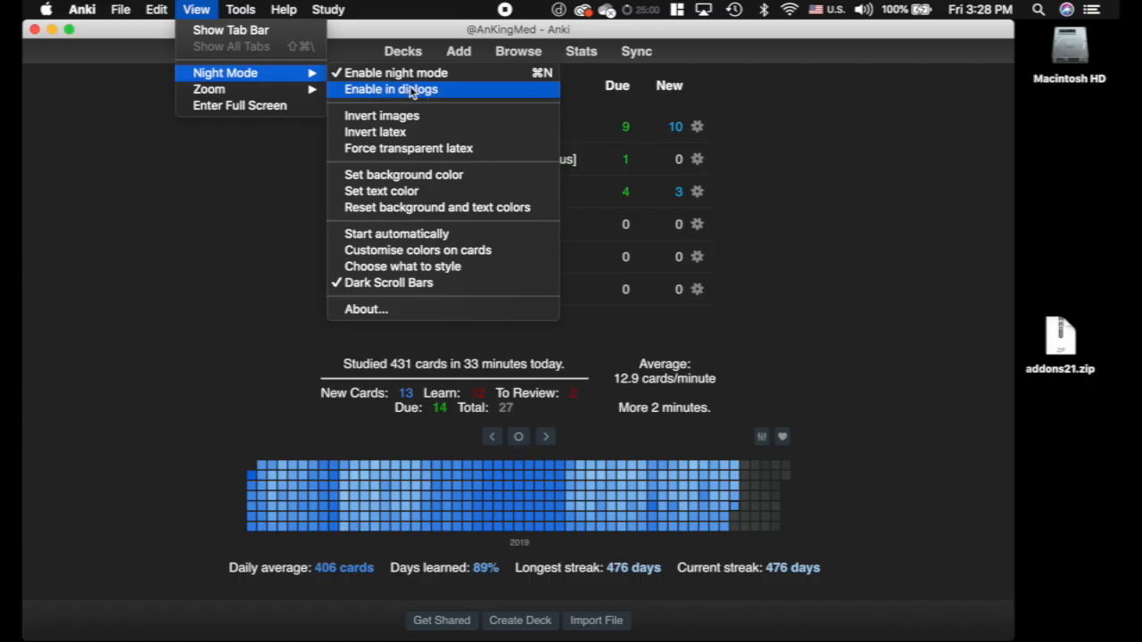
mouse_move(404, 266)
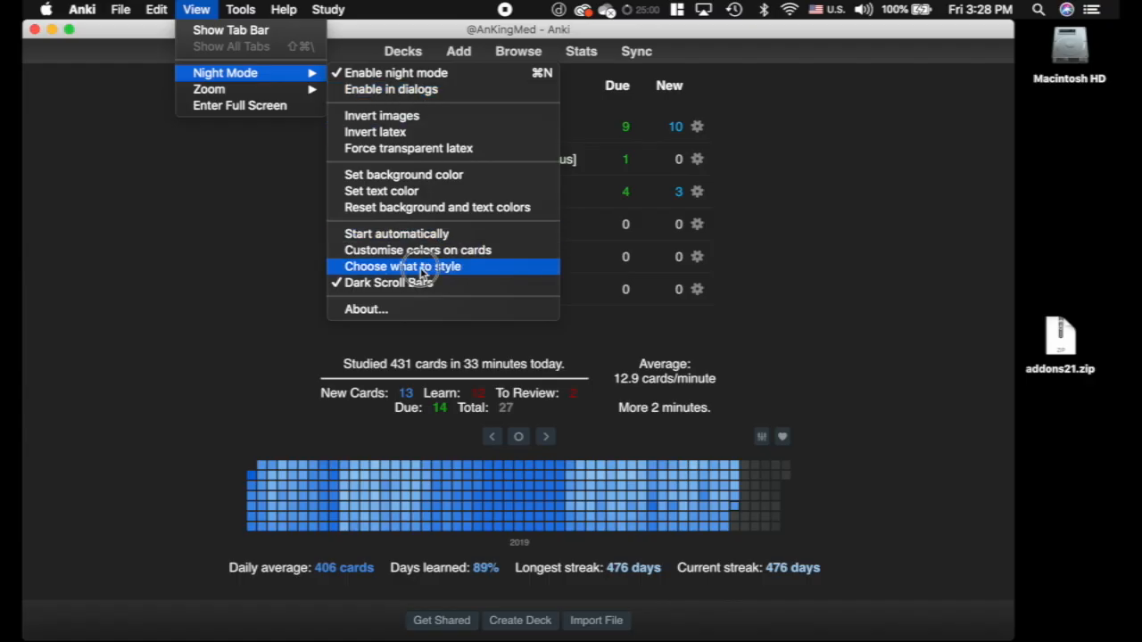
click(403, 267)
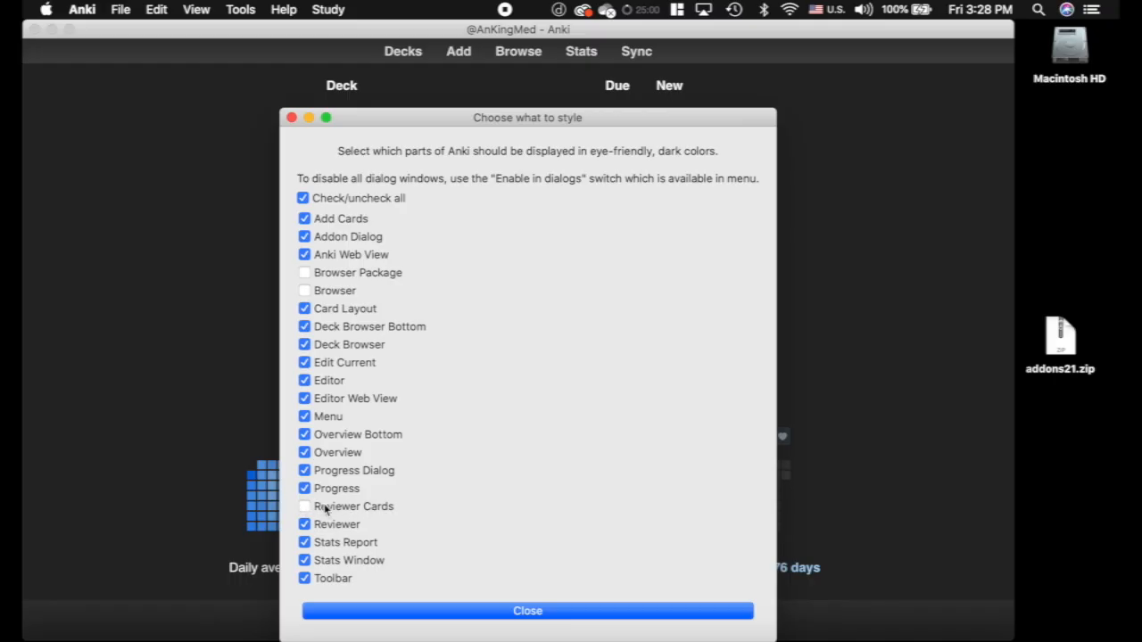
mouse_move(396, 506)
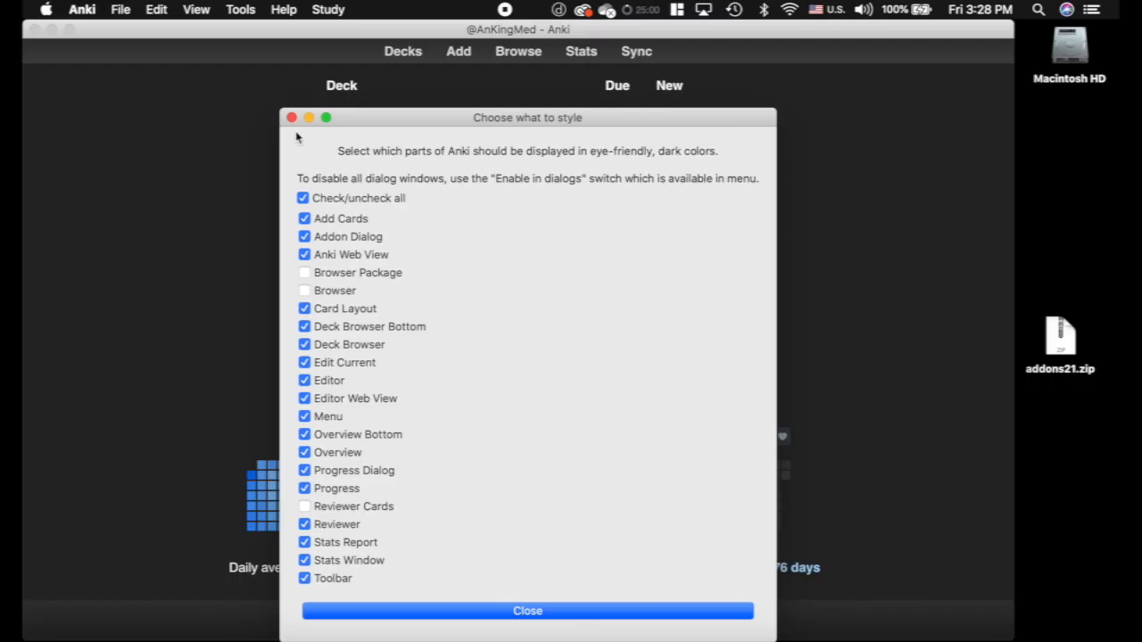
- Close the styling checklist and show the Lolnotacop deck's cards in the dark card browser
click(528, 610)
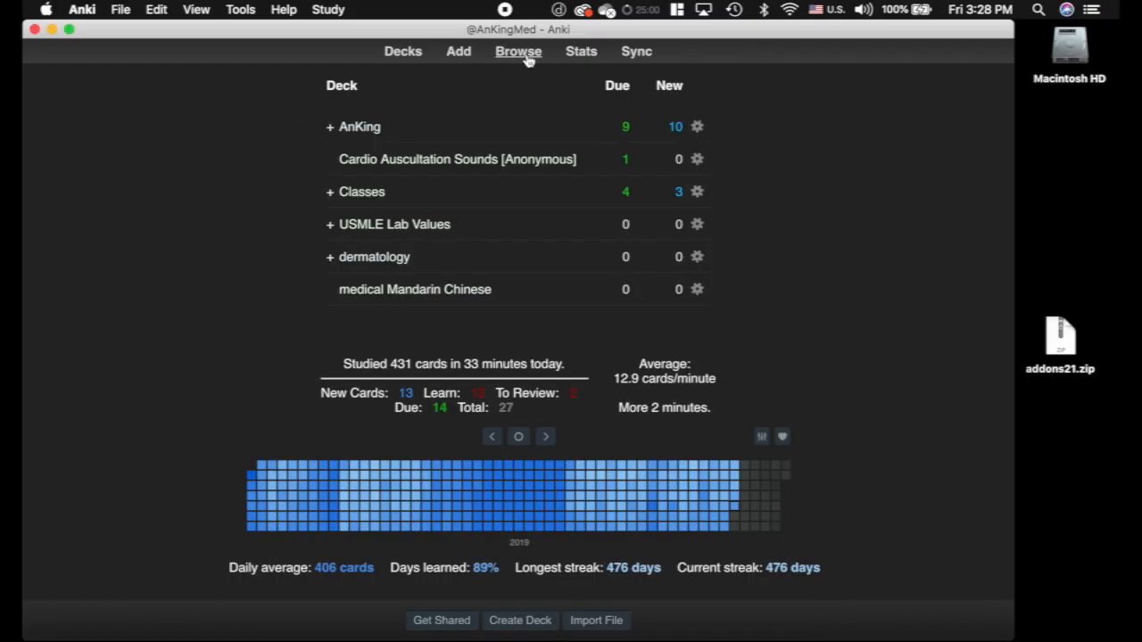
click(517, 50)
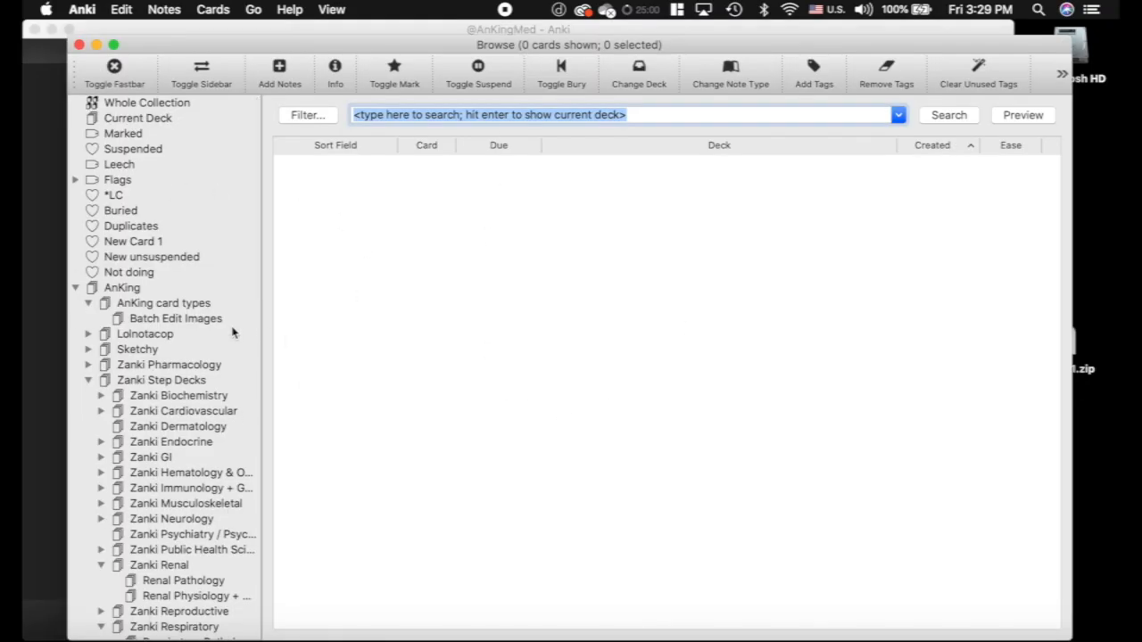
click(144, 334)
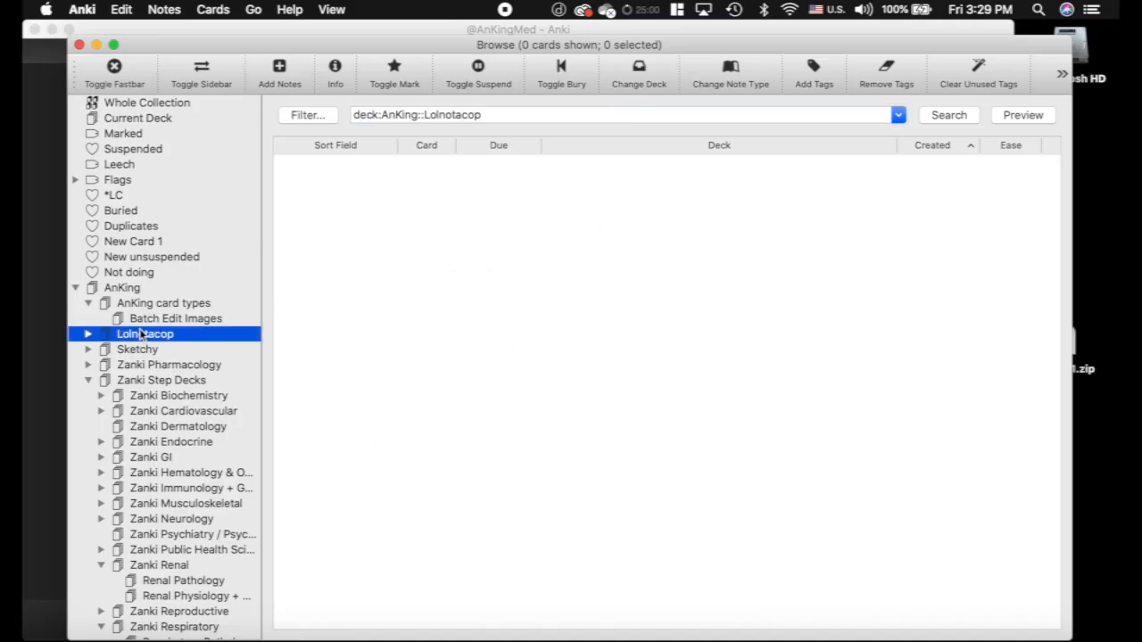
click(144, 334)
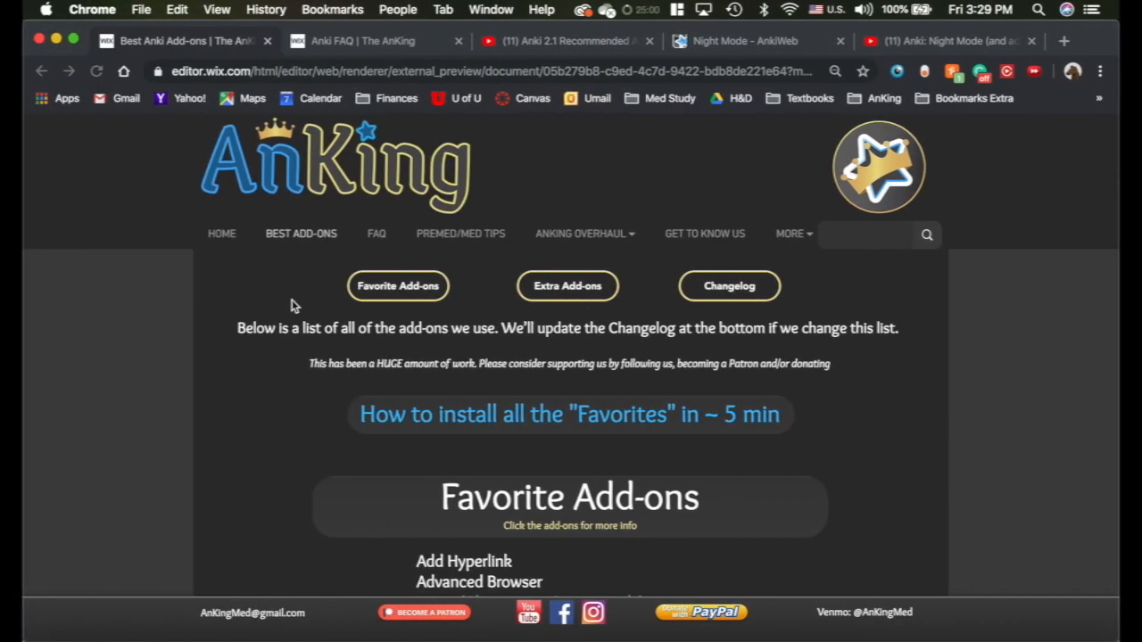
- Read down the AnKing Best Add-ons page through Favorite and Extra Add-ons to the Changelog
scroll(down, 3)
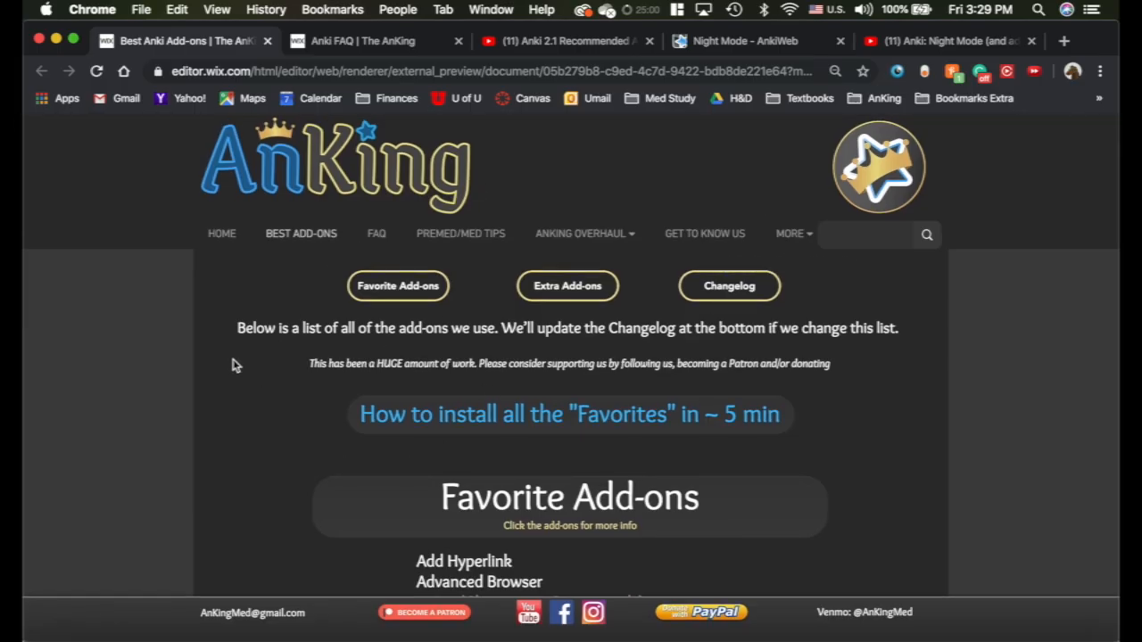
scroll(down, 3)
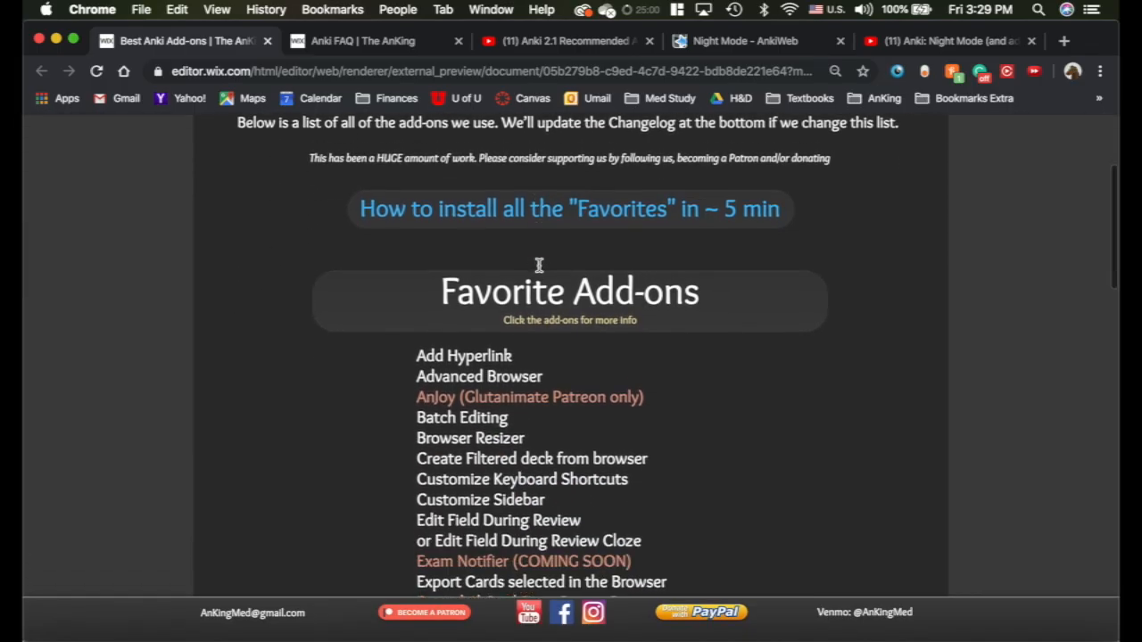
scroll(down, 3)
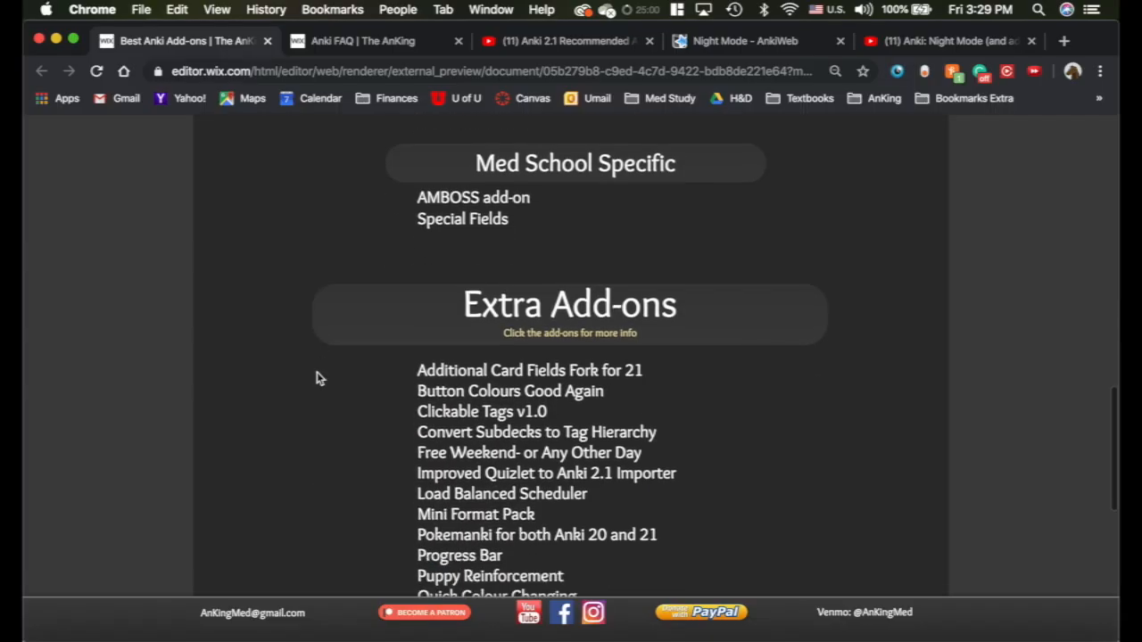
scroll(down, 3)
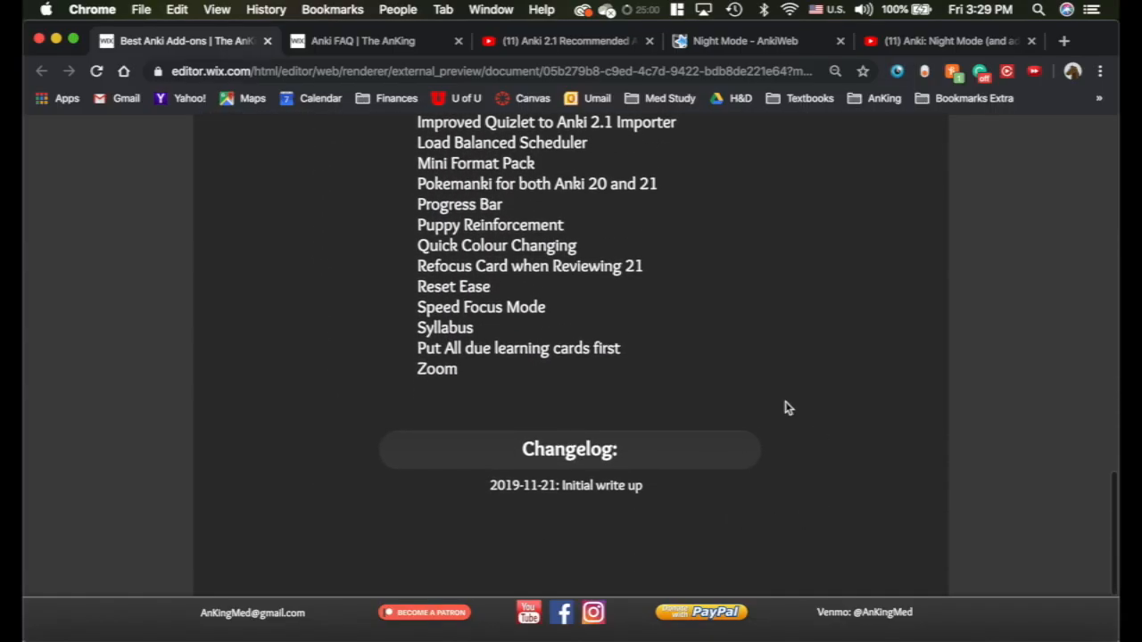
scroll(down, 3)
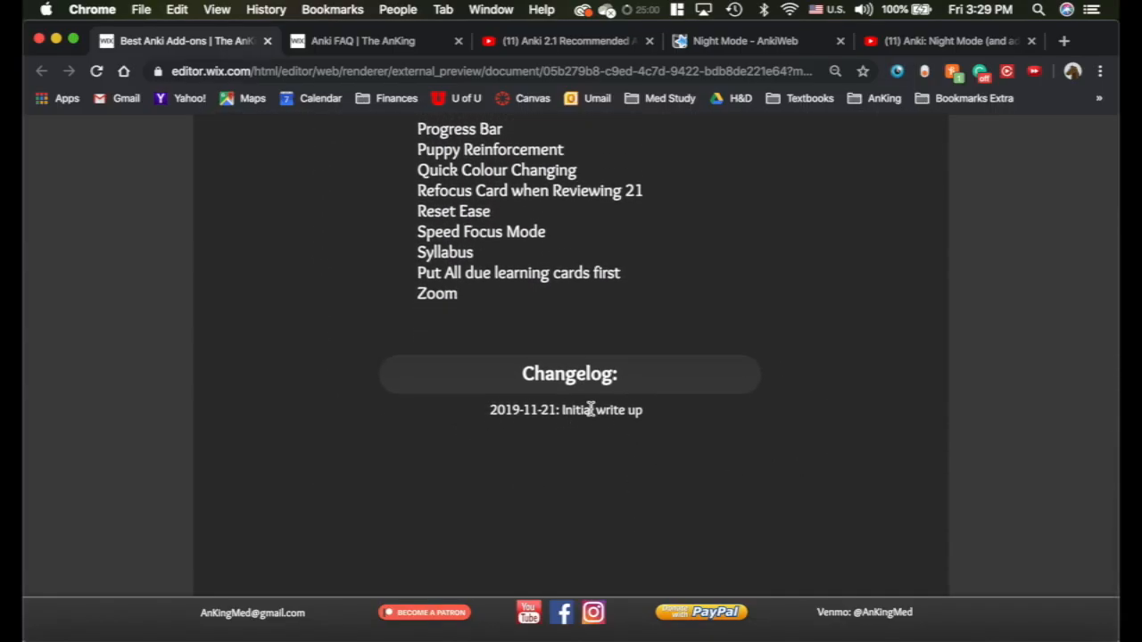
mouse_move(675, 446)
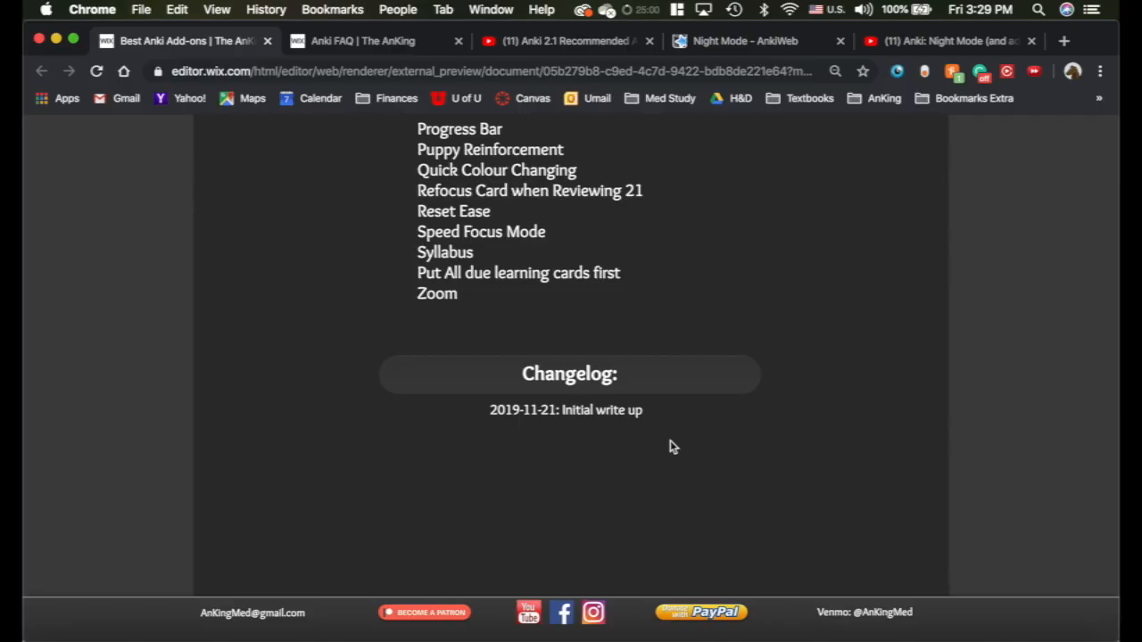
scroll(down, 3)
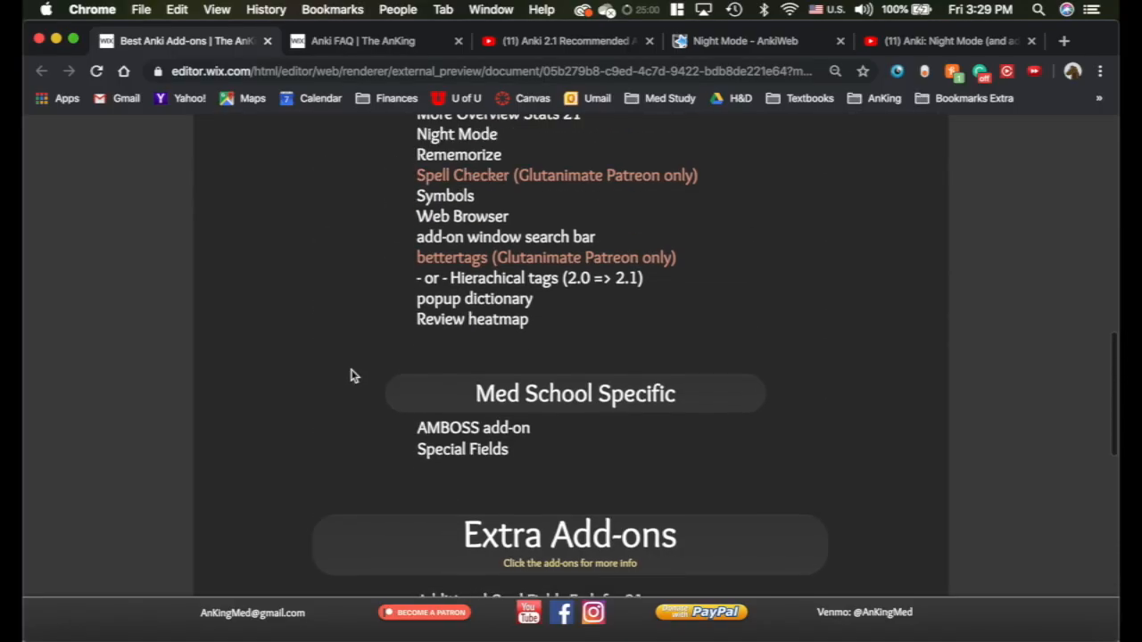
scroll(down, 3)
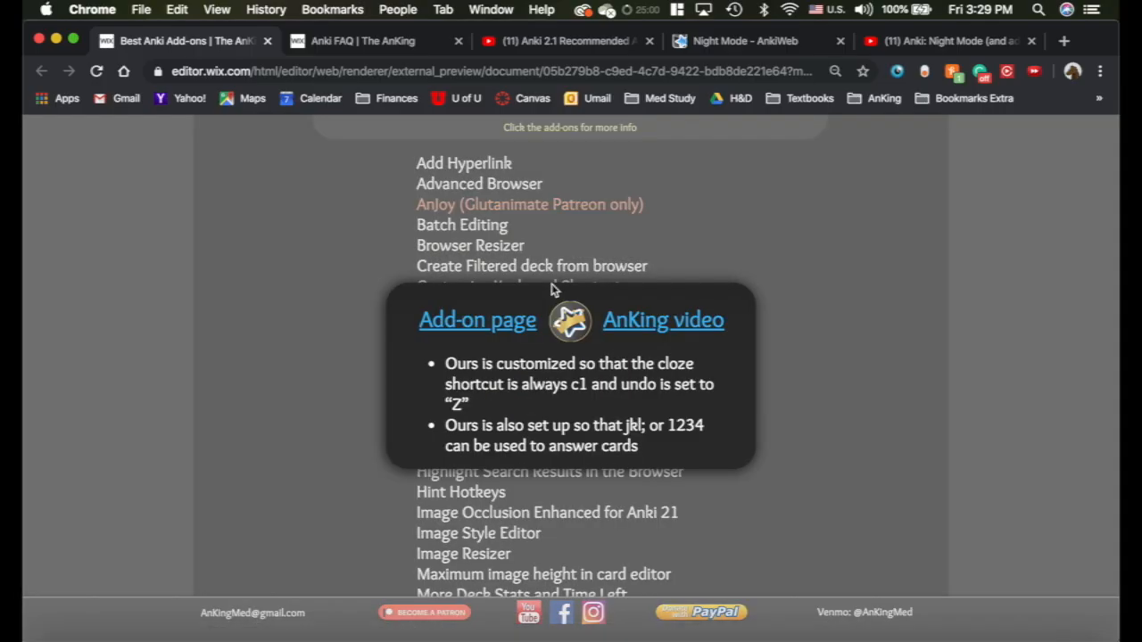
mouse_move(660, 360)
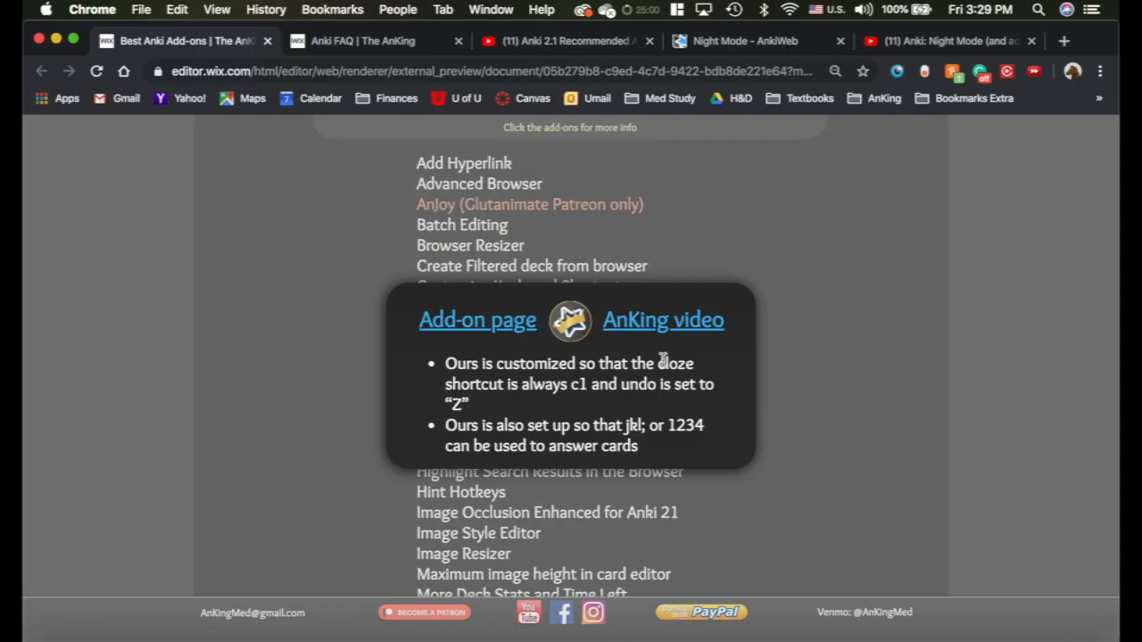
mouse_move(585, 389)
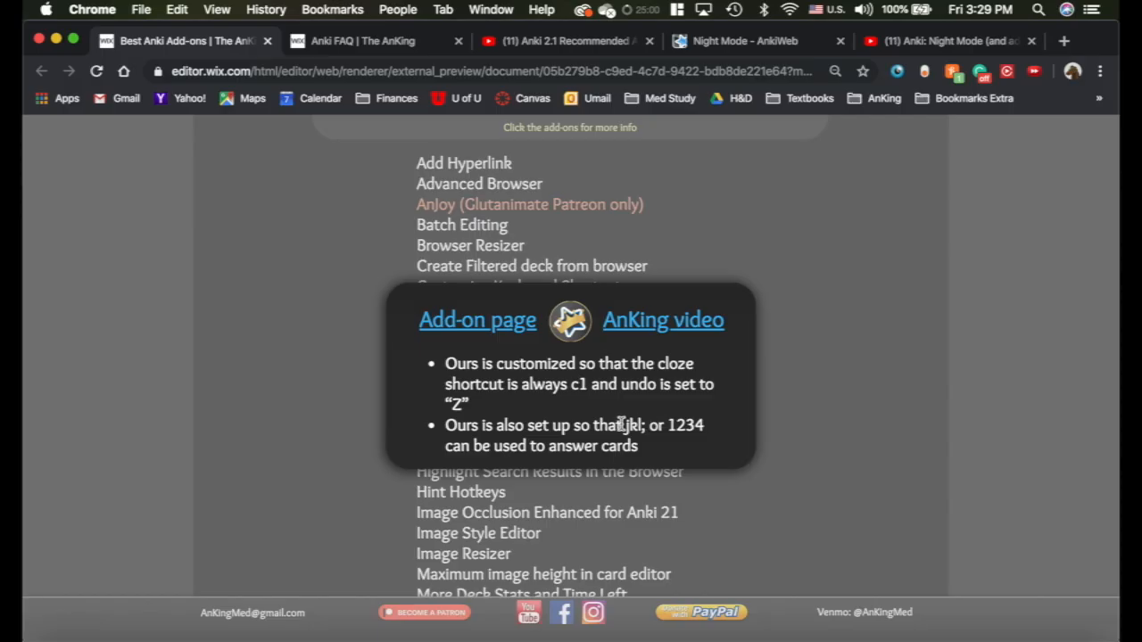
mouse_move(657, 420)
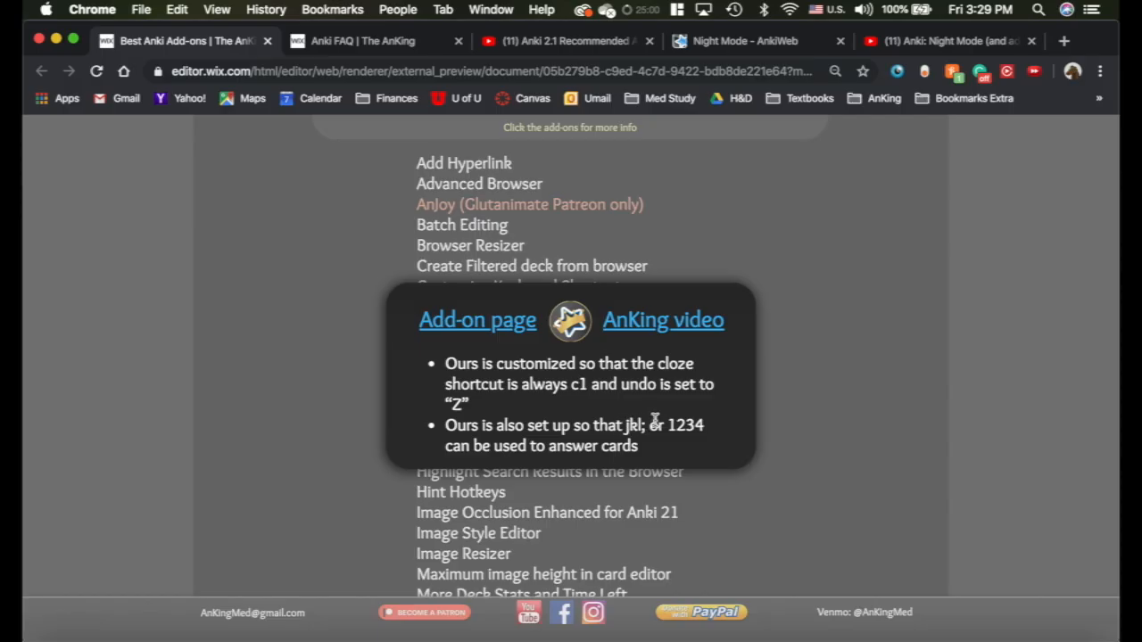
mouse_move(500, 423)
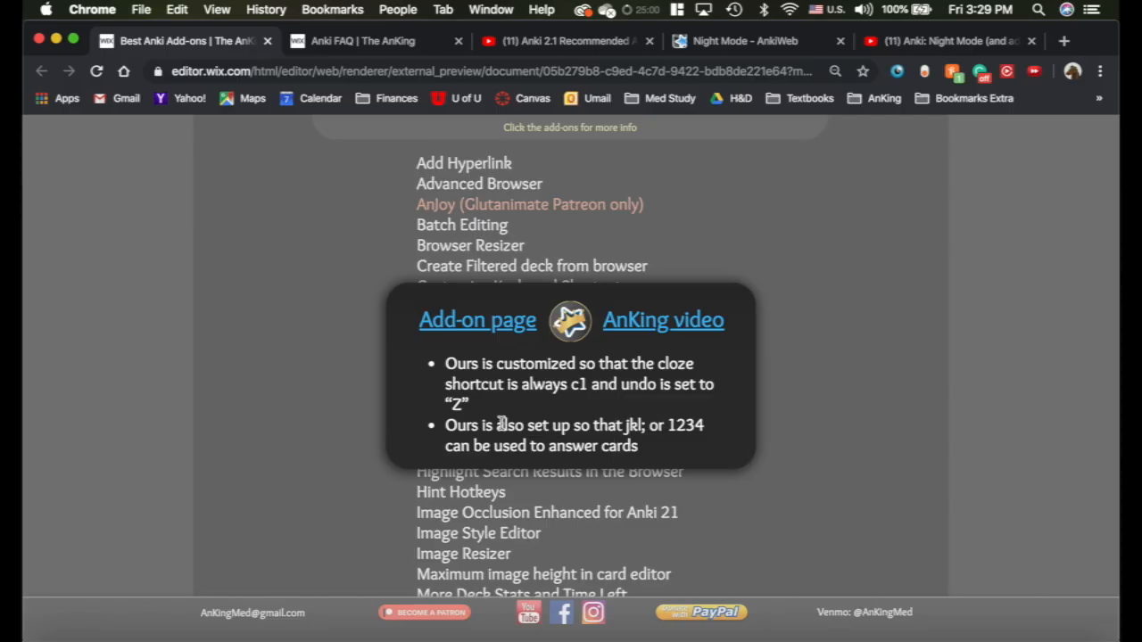
mouse_move(556, 392)
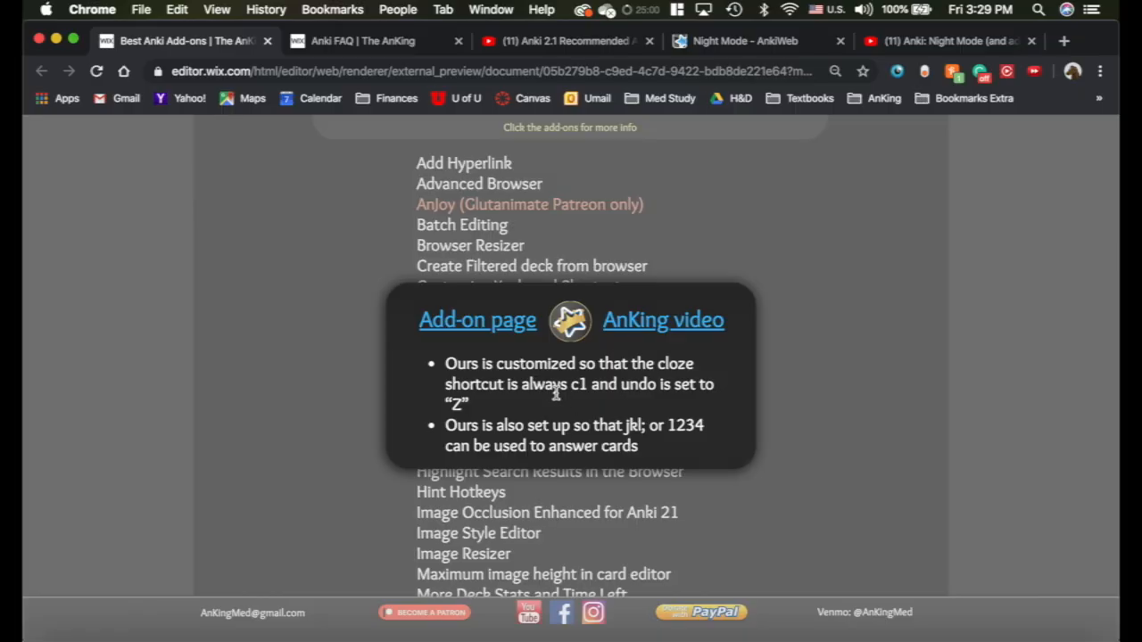
mouse_move(682, 325)
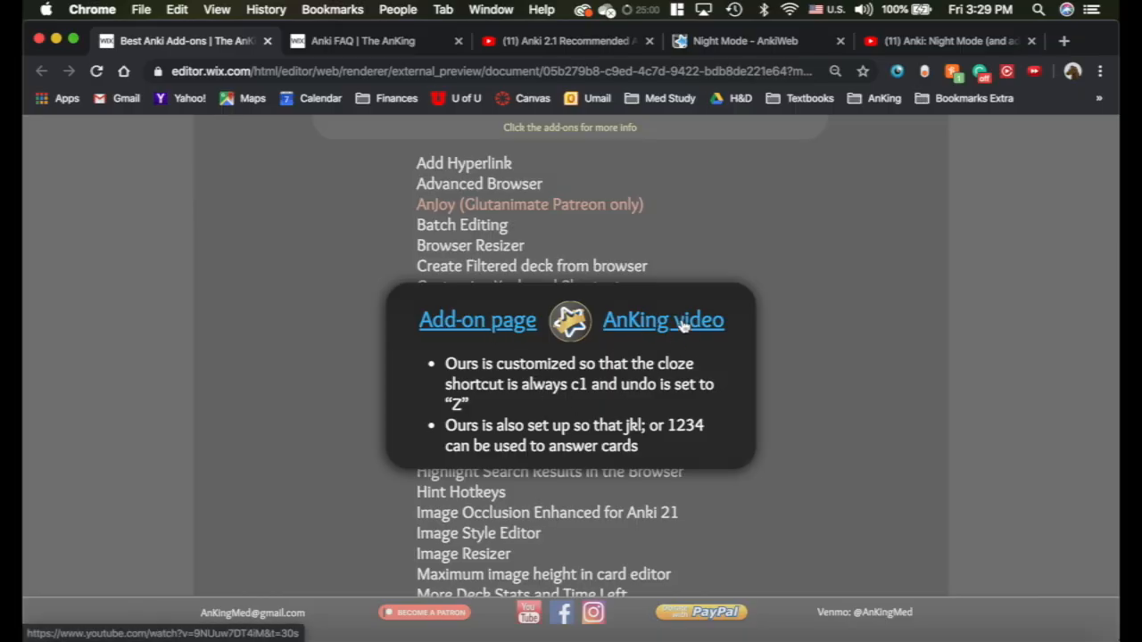
mouse_move(403, 321)
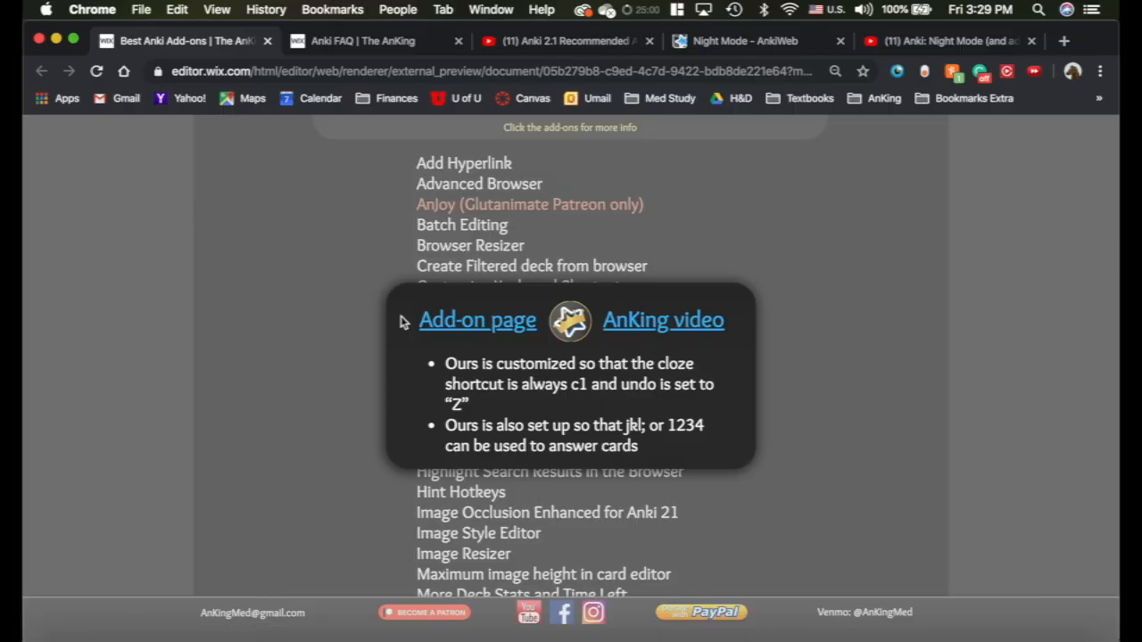
mouse_move(763, 50)
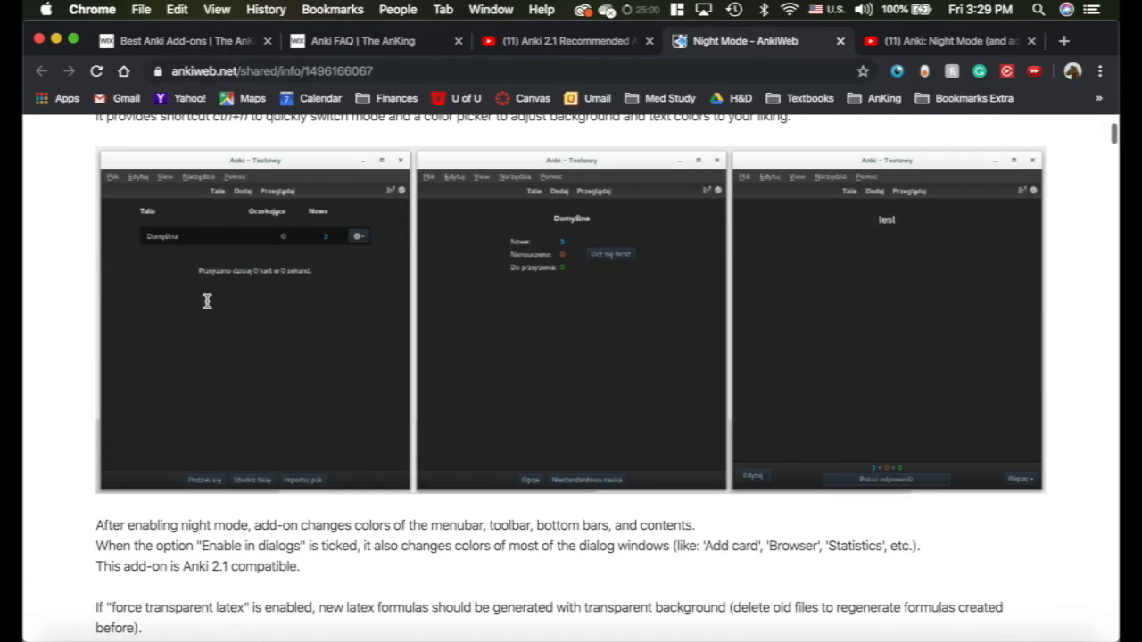
- View the Night Mode YouTube video tab, then return to the Best Anki Add-ons tab
click(942, 41)
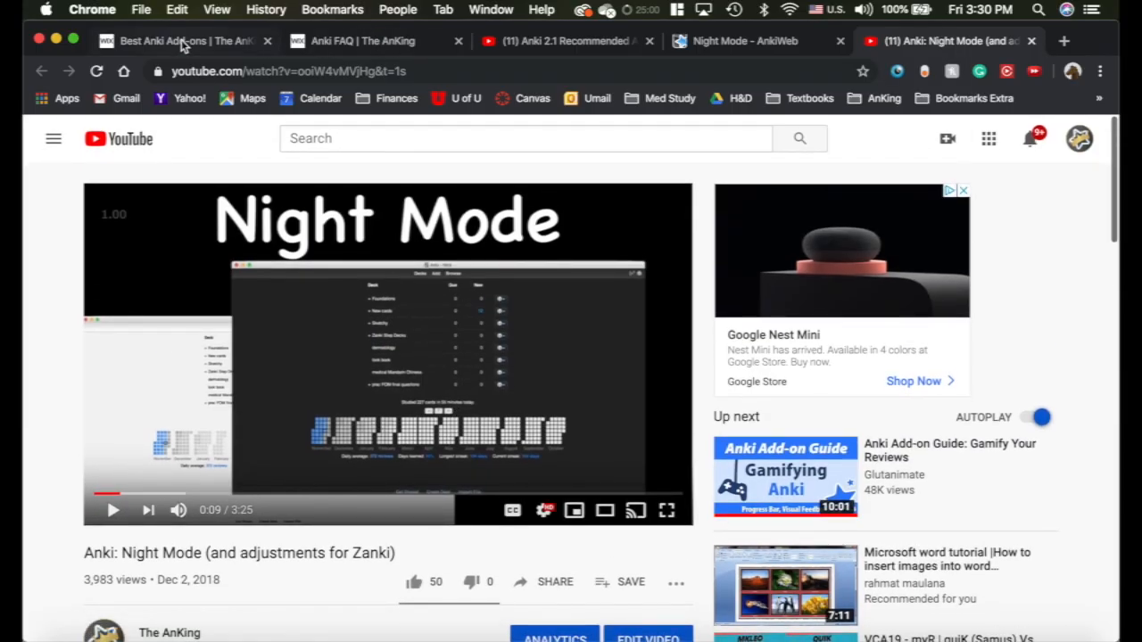
click(179, 41)
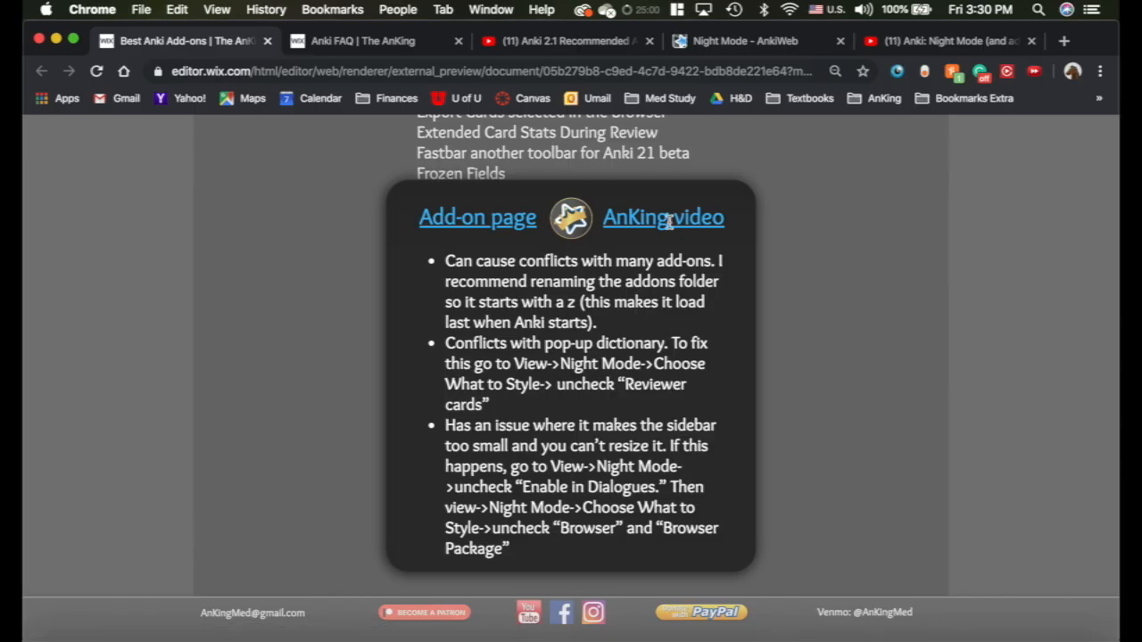
mouse_move(628, 385)
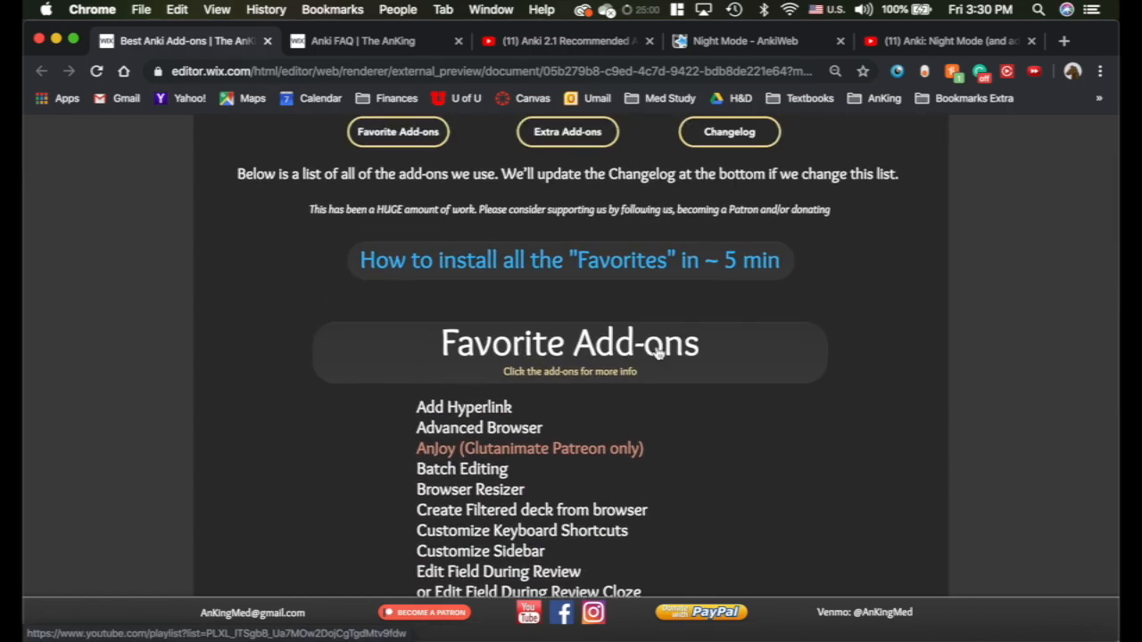
- Scroll the add-on list and switch to the Anki 2.1 Recommended Add-ons YouTube playlist
scroll(down, 3)
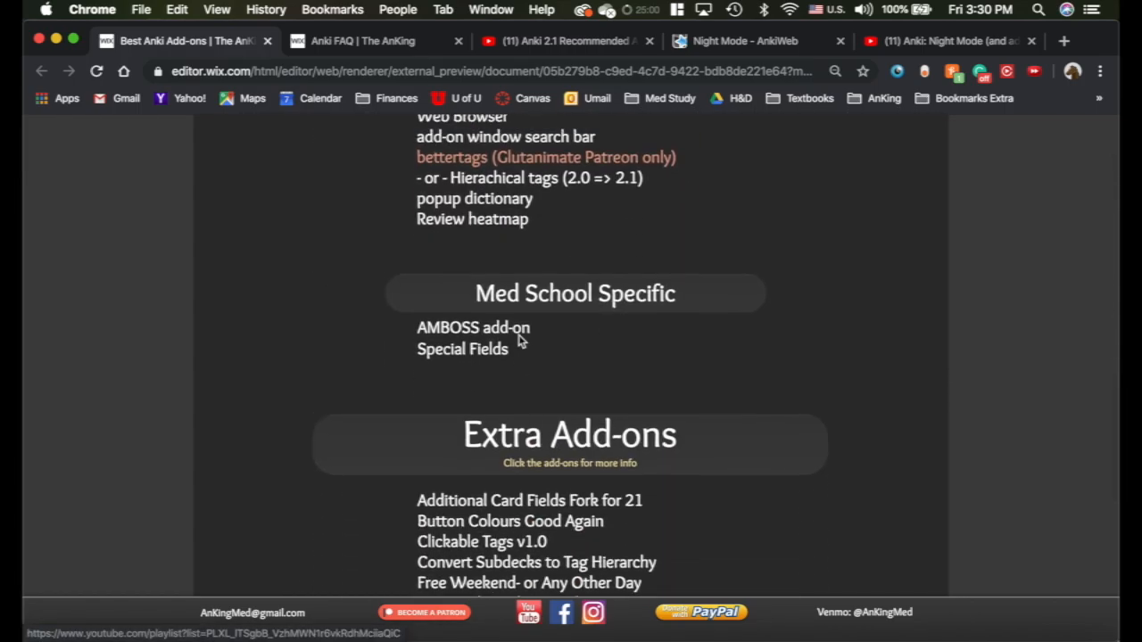
click(562, 39)
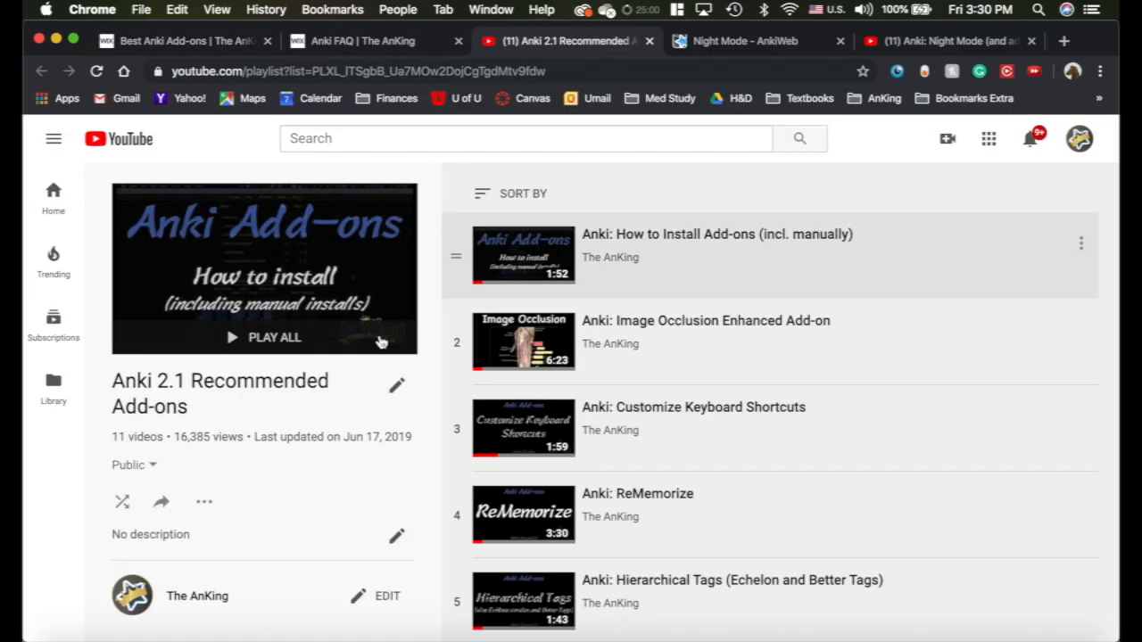
- Look over the YouTube add-ons playlist and return to the AnKing add-ons page
scroll(down, 3)
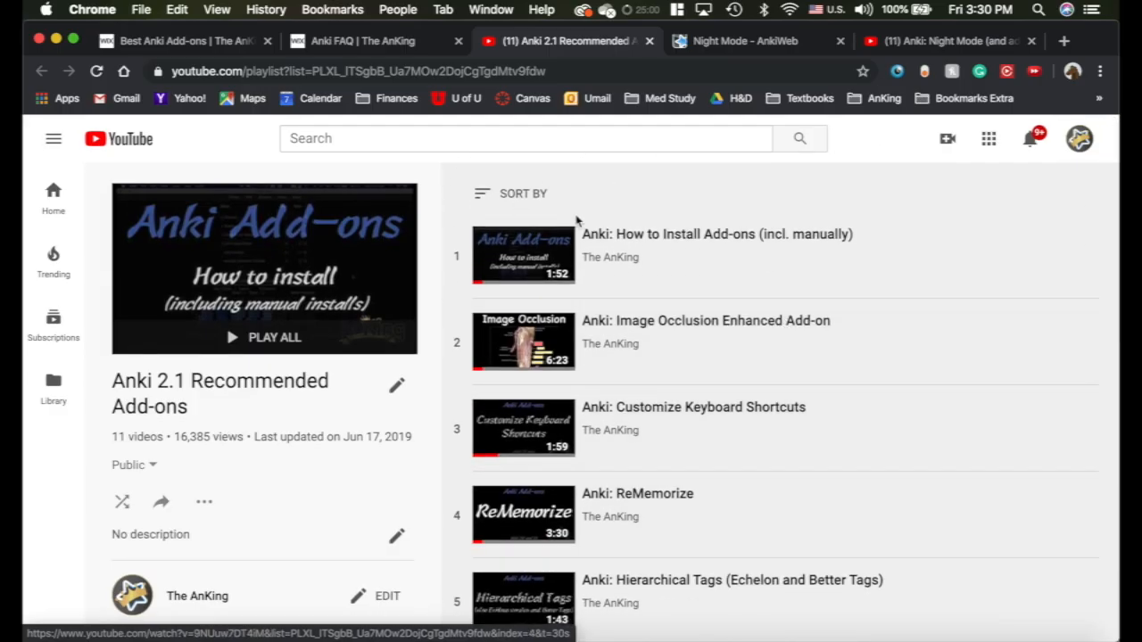
mouse_move(638, 364)
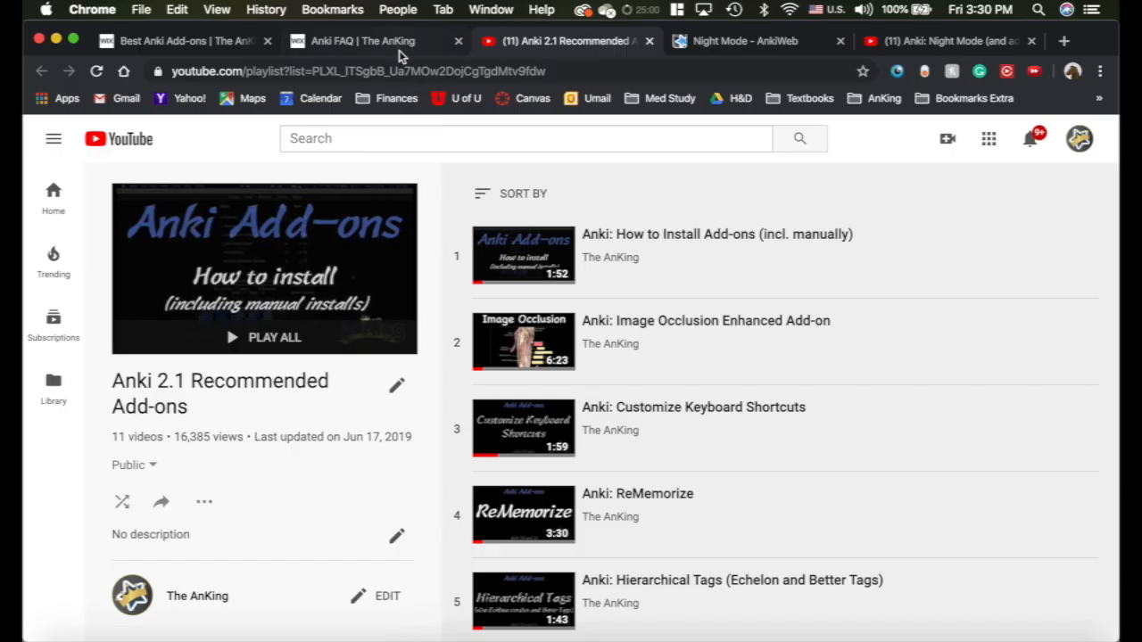
click(178, 41)
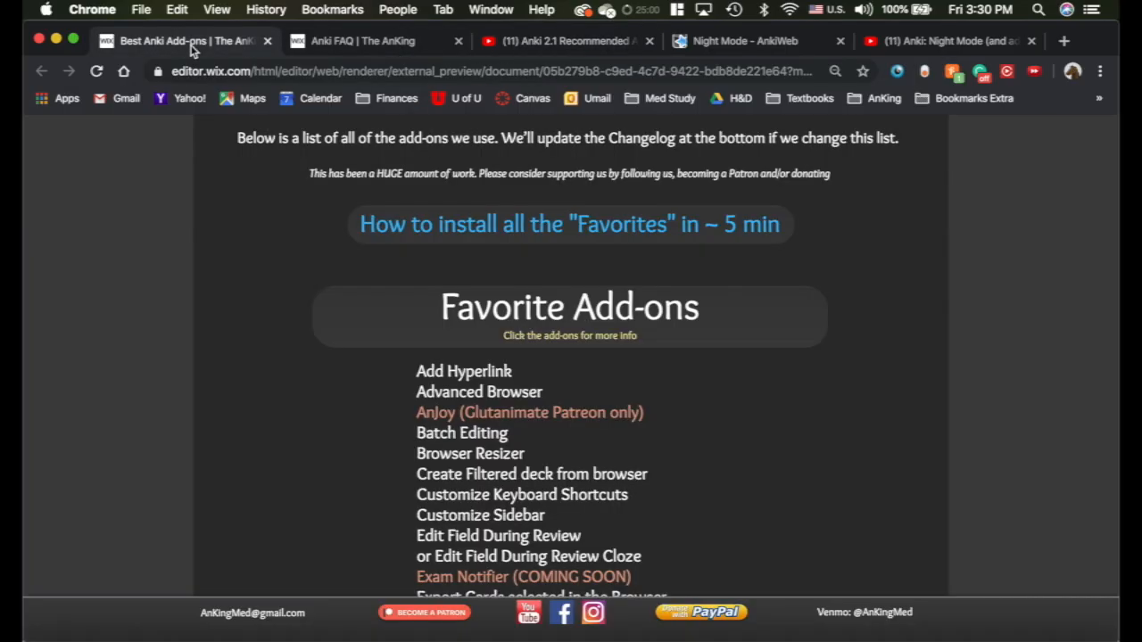
- Scroll through the Favorite Add-ons list on the AnKing page
scroll(down, 3)
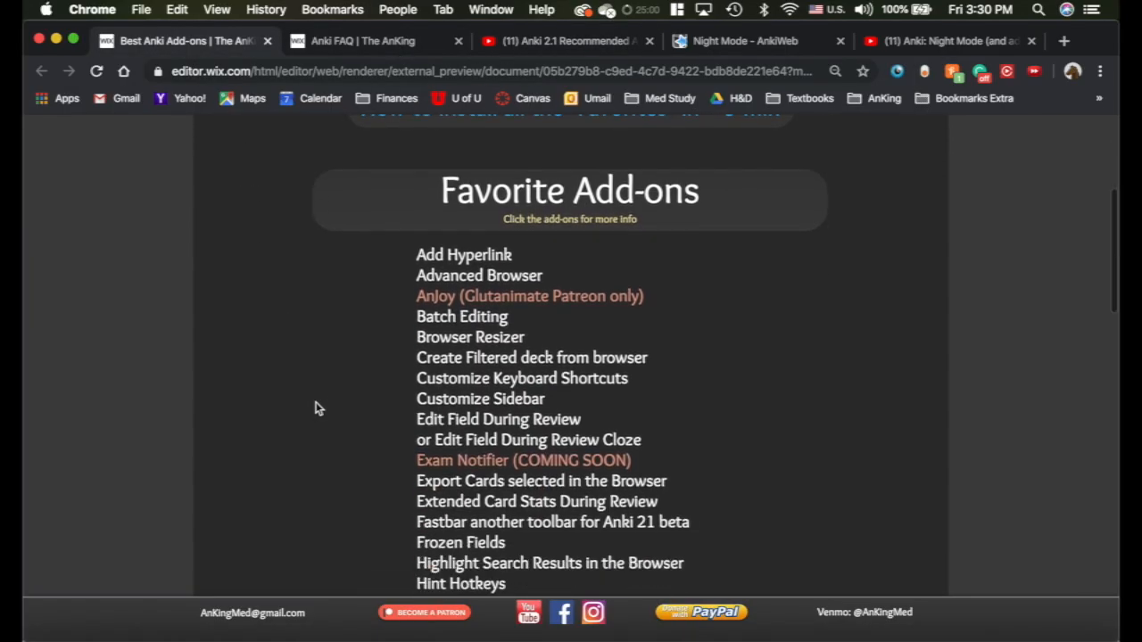
scroll(down, 3)
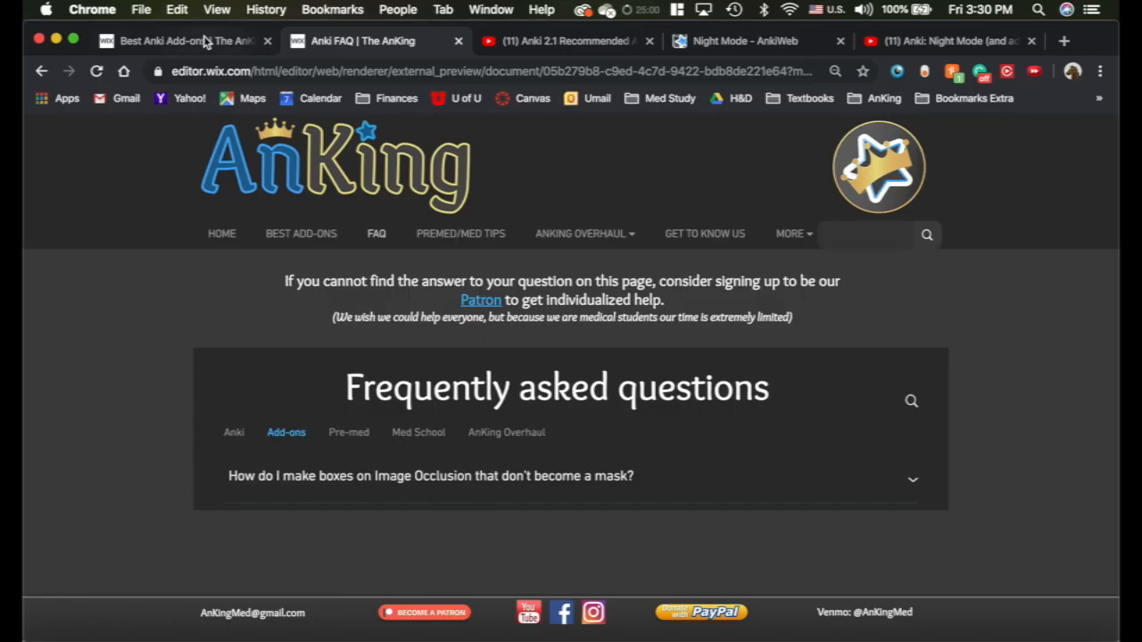
- Return to the Best Anki Add-ons page and scroll down to Extra Add-ons and back up
click(178, 41)
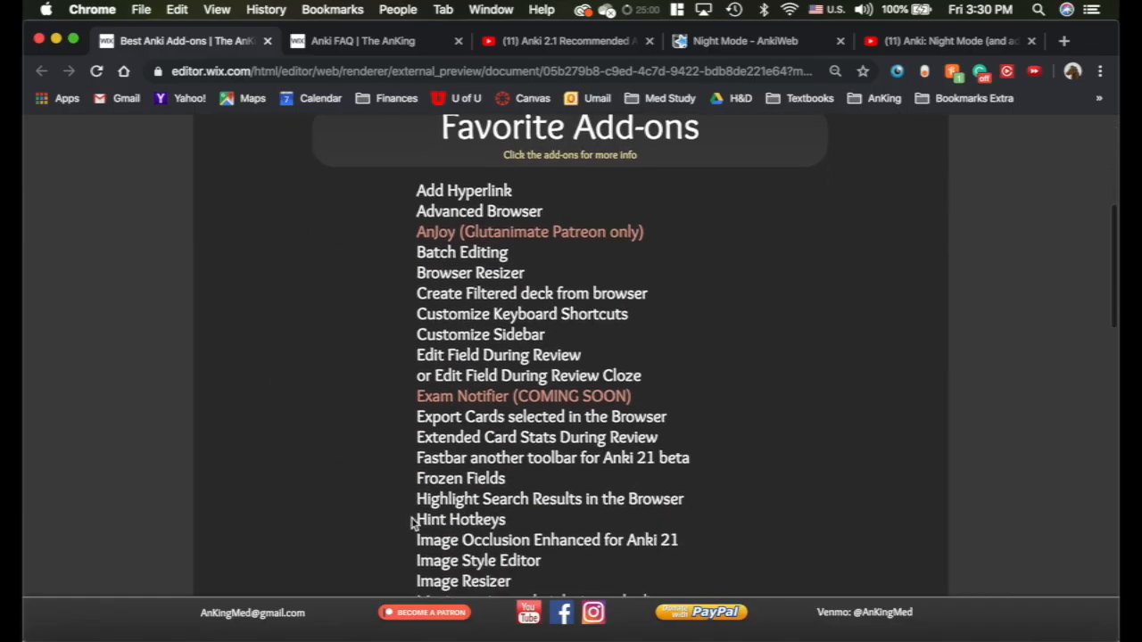
mouse_move(411, 410)
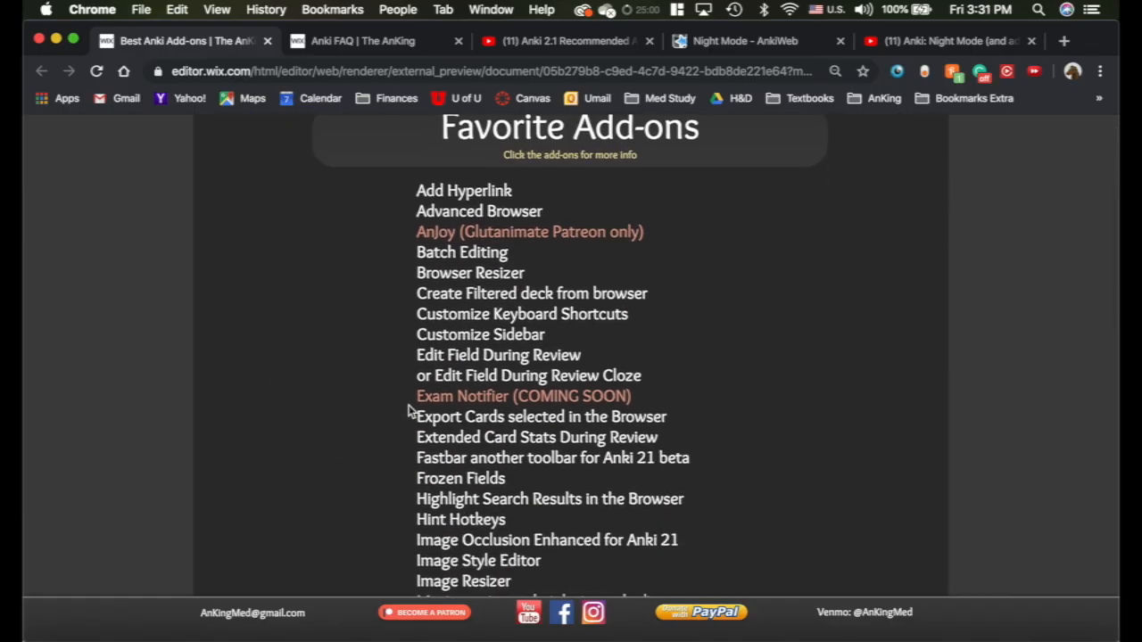
scroll(down, 3)
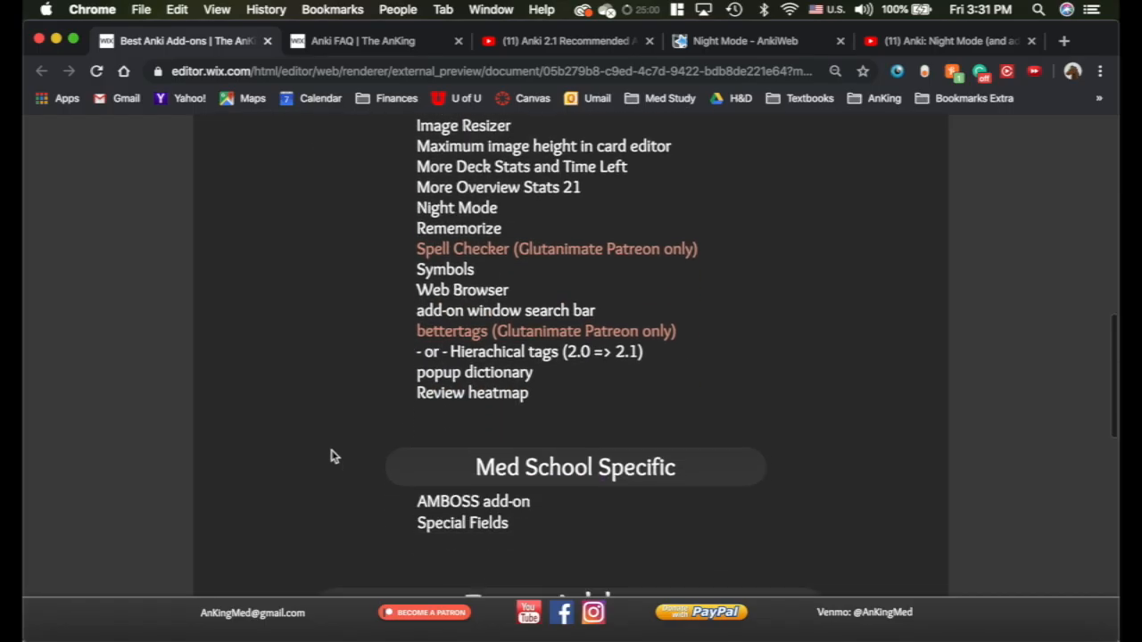
scroll(down, 3)
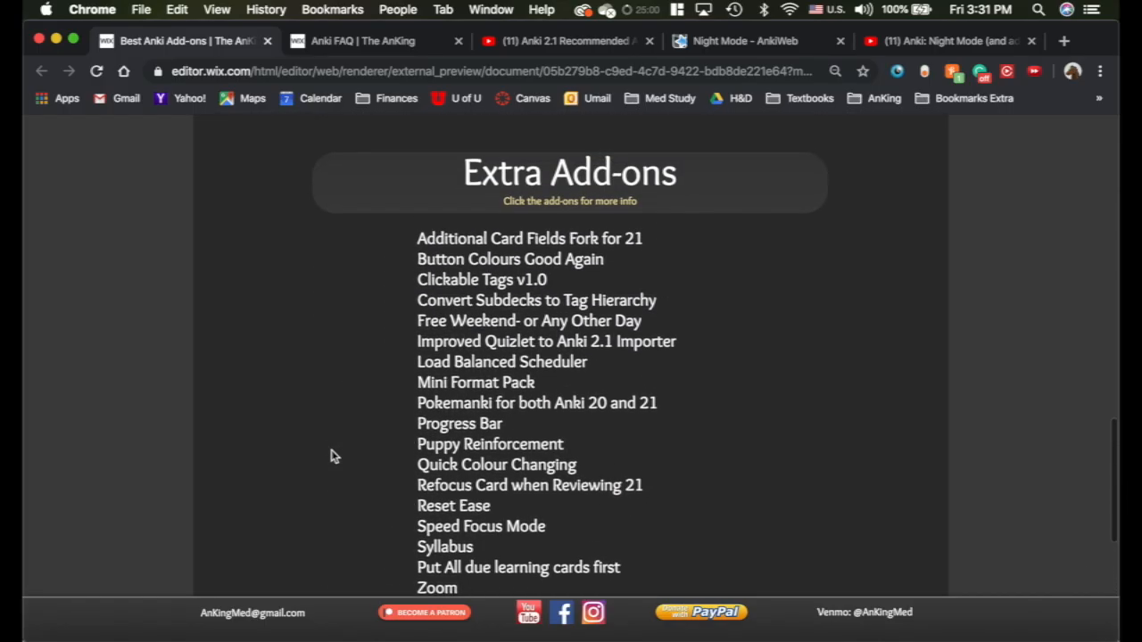
scroll(up, 3)
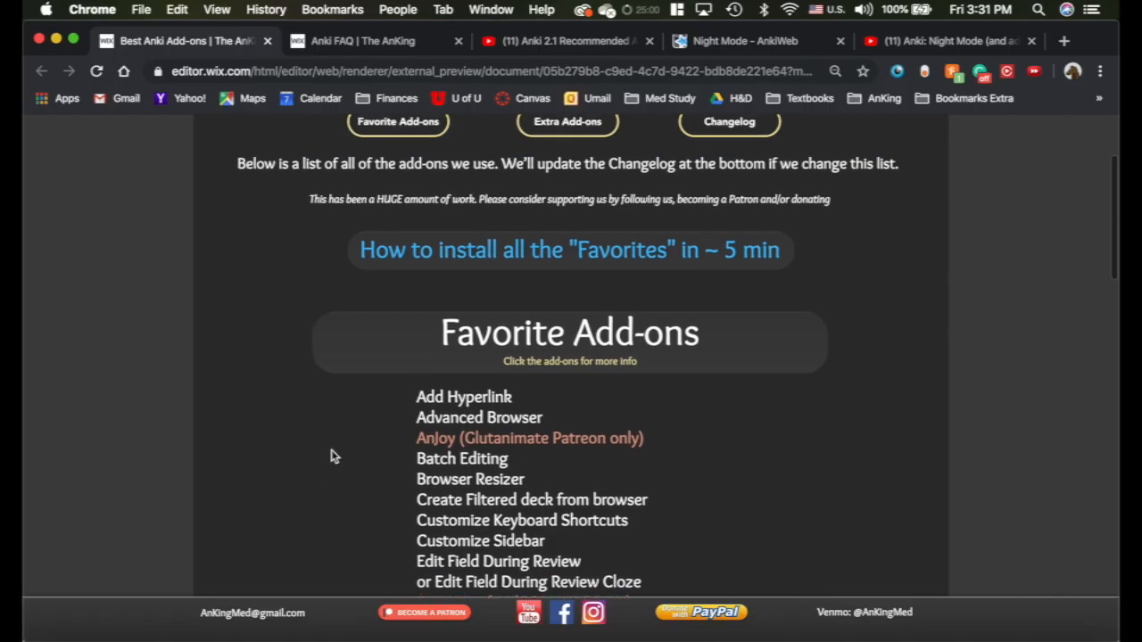
scroll(up, 3)
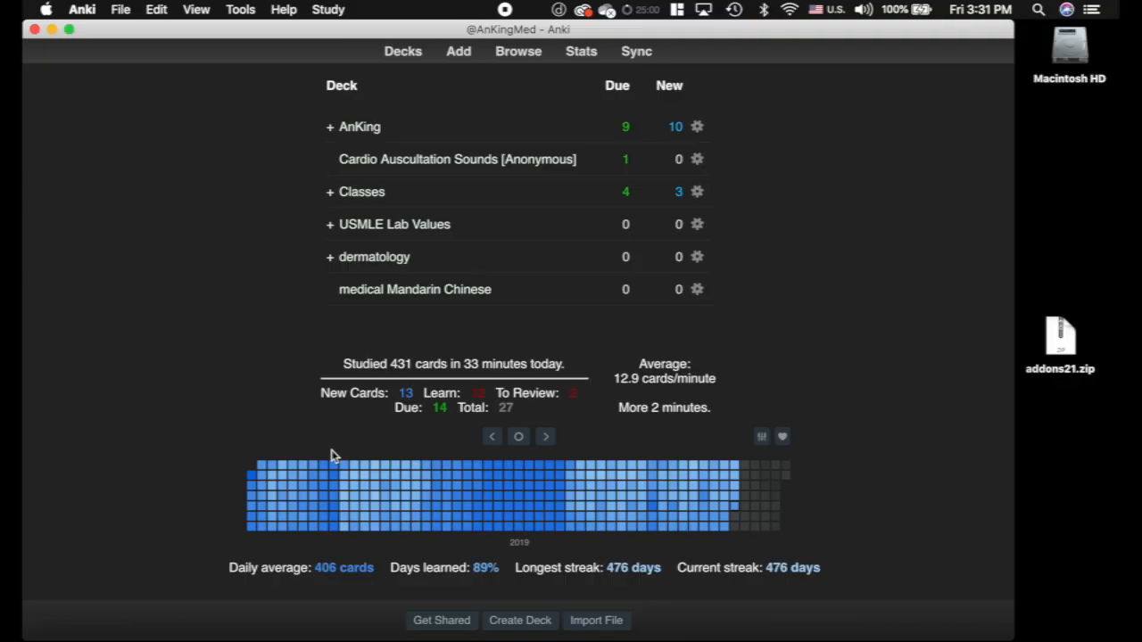
click(239, 11)
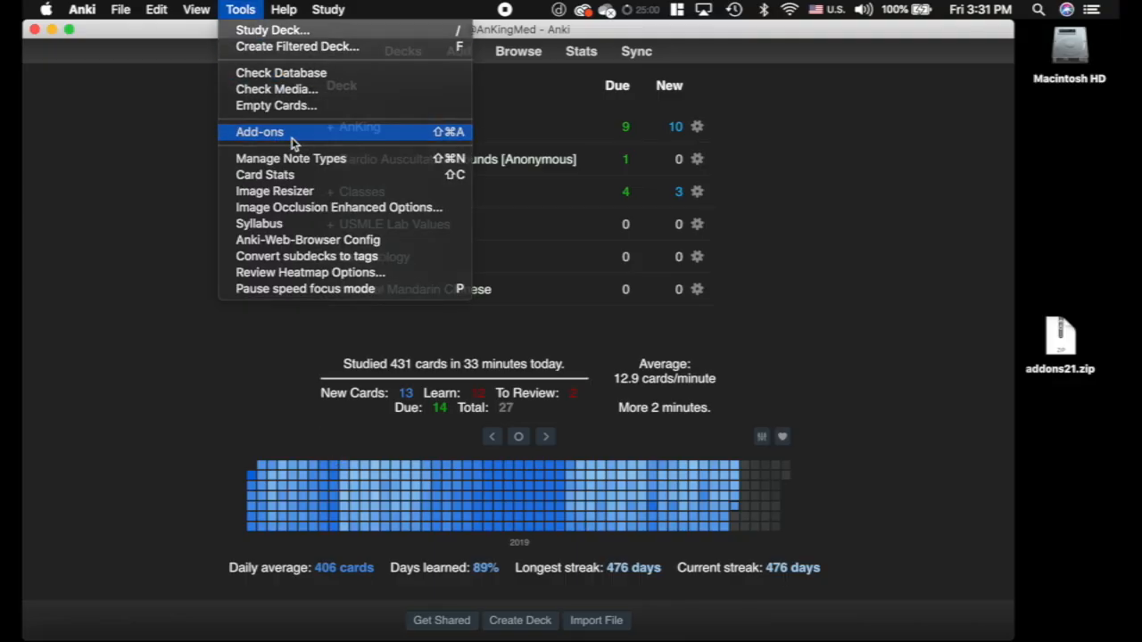
click(259, 132)
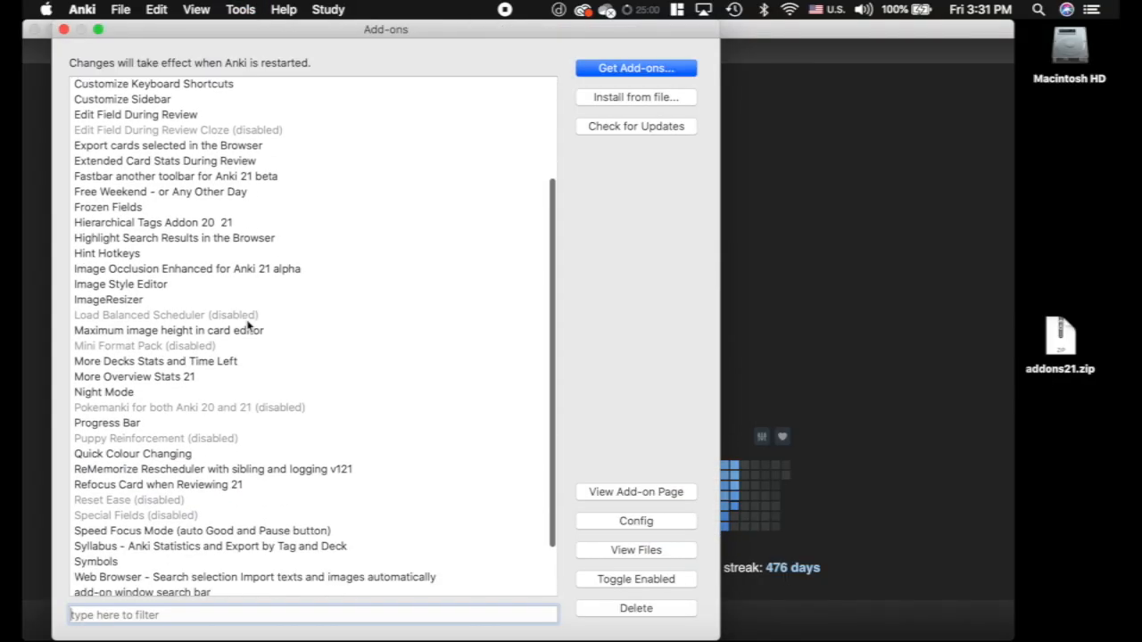
click(151, 221)
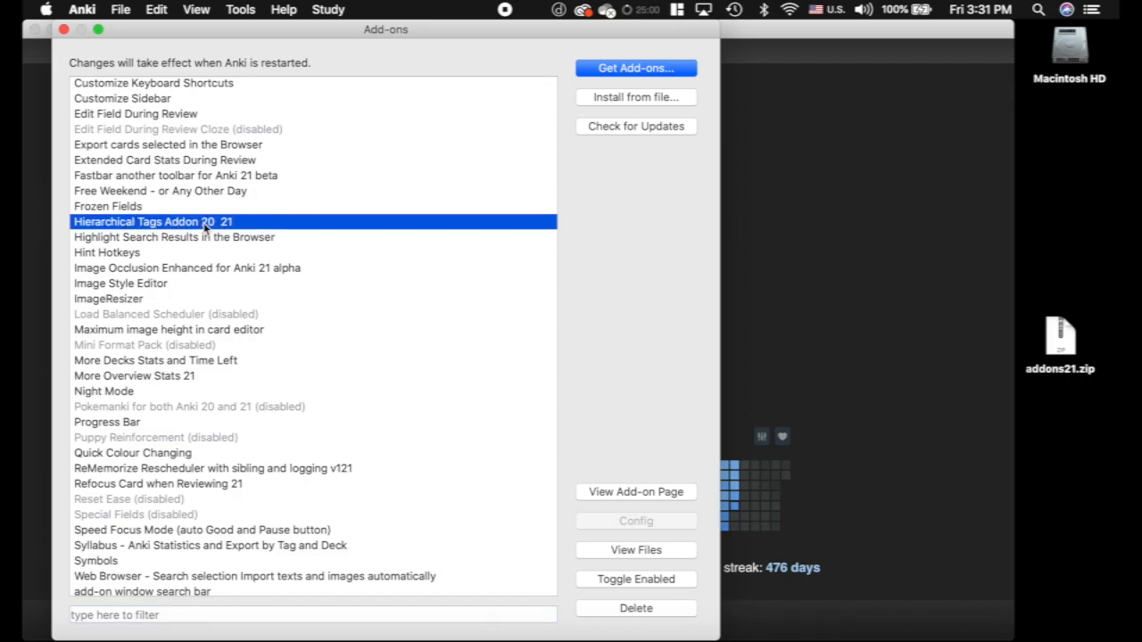
mouse_move(1088, 217)
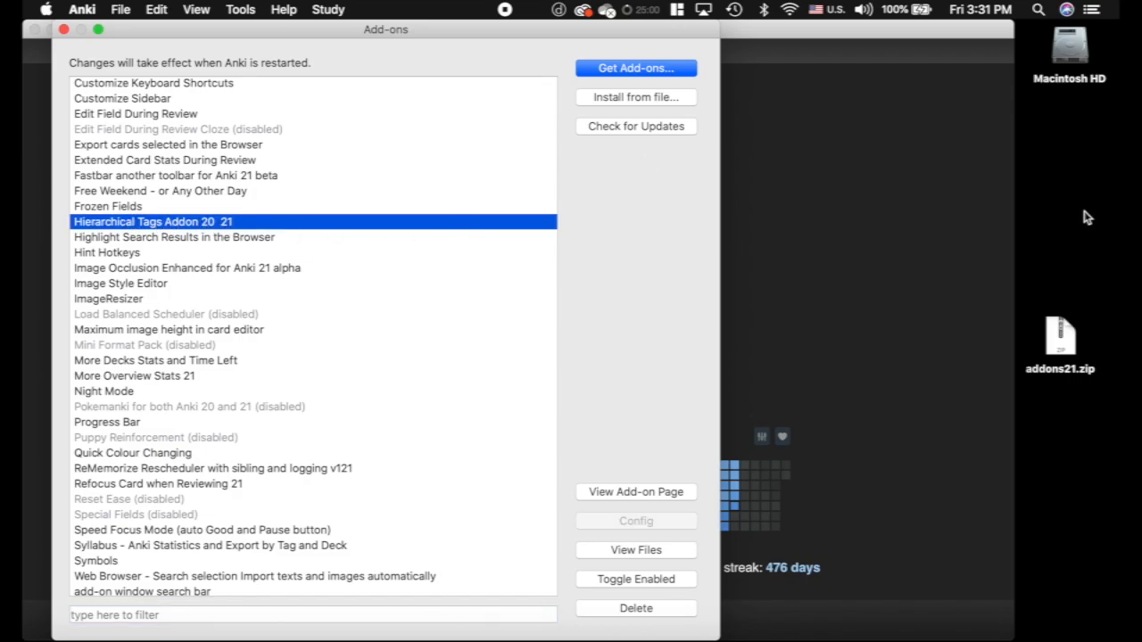
mouse_move(1082, 278)
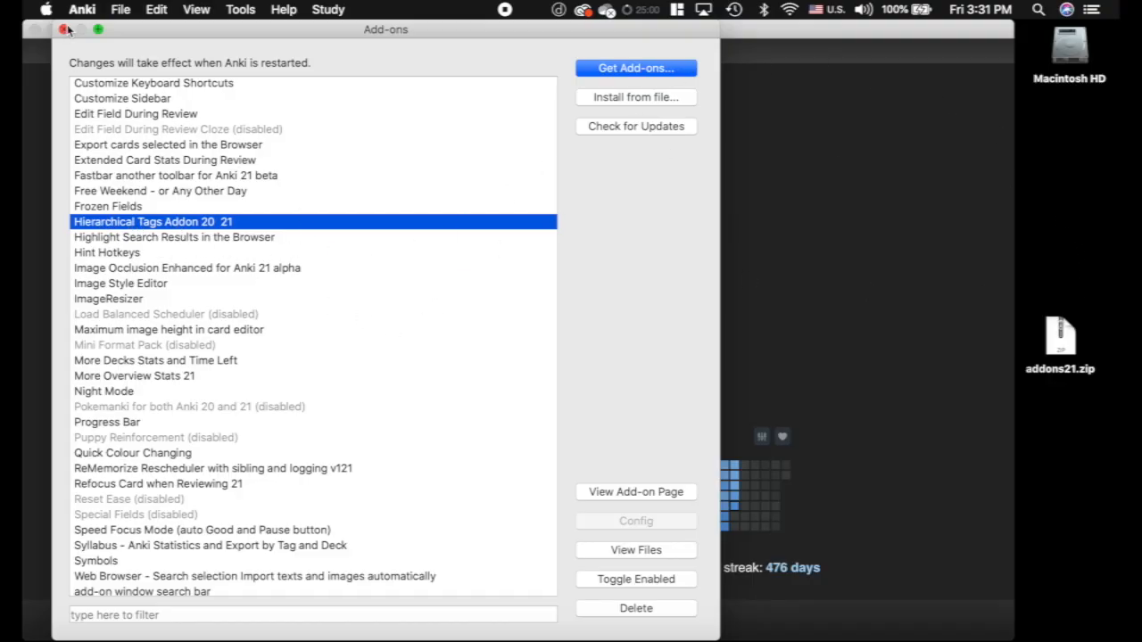
click(38, 28)
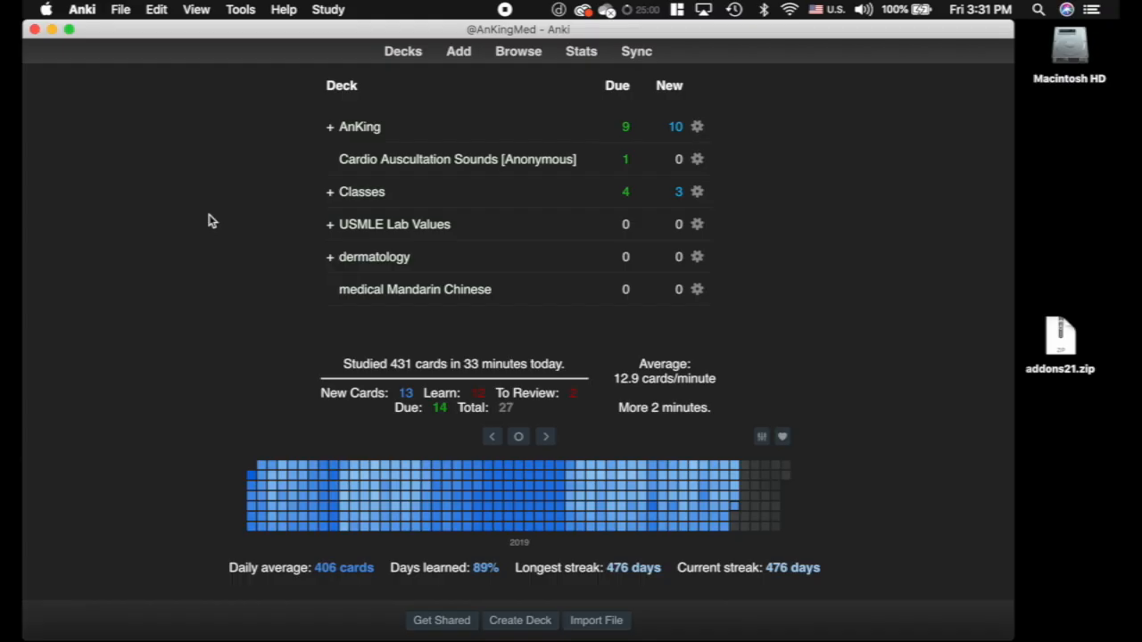